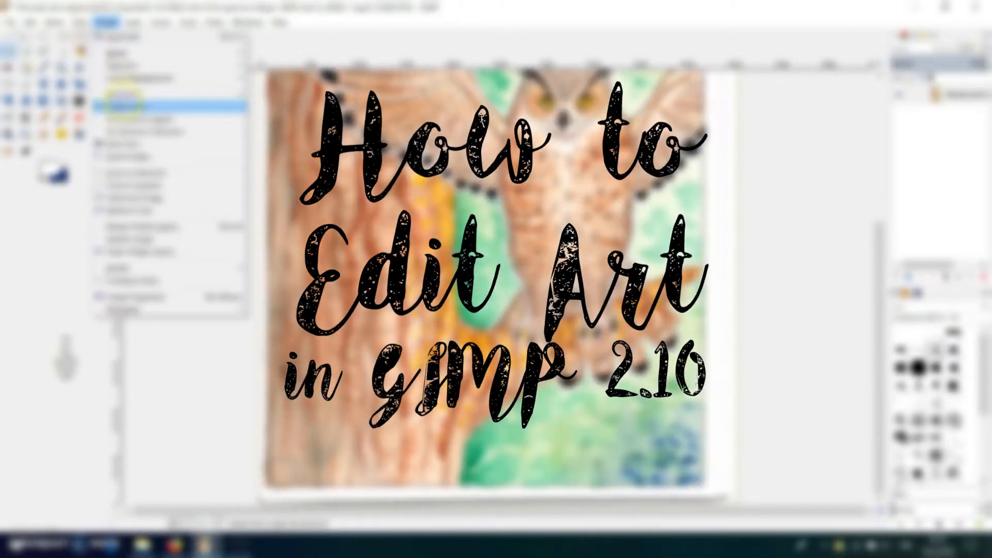
Display the horned owl watercolour scan with the Toolbox and Layers docks as floating windows.
{"action": "left_click", "coordinate": [160, 21]}
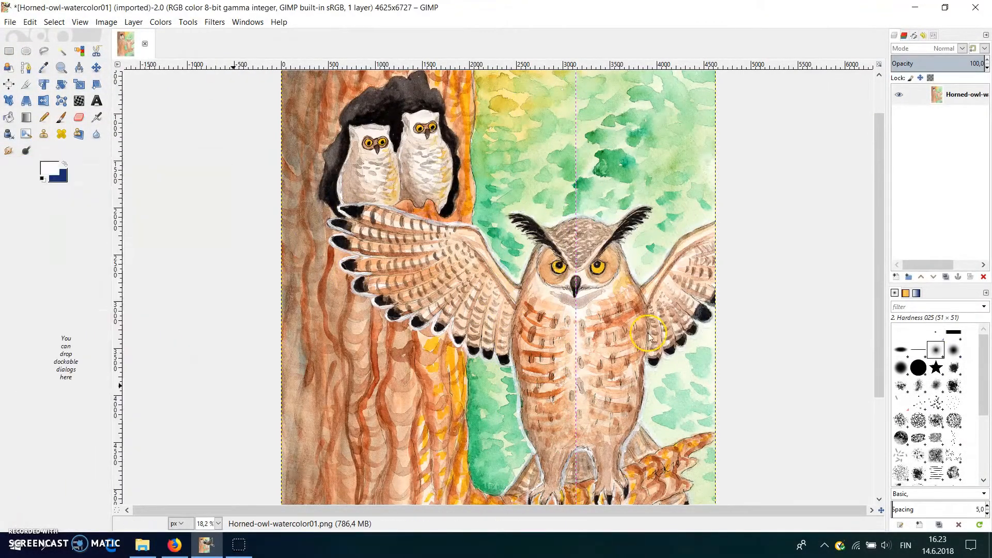
{"action": "left_click", "coordinate": [174, 544]}
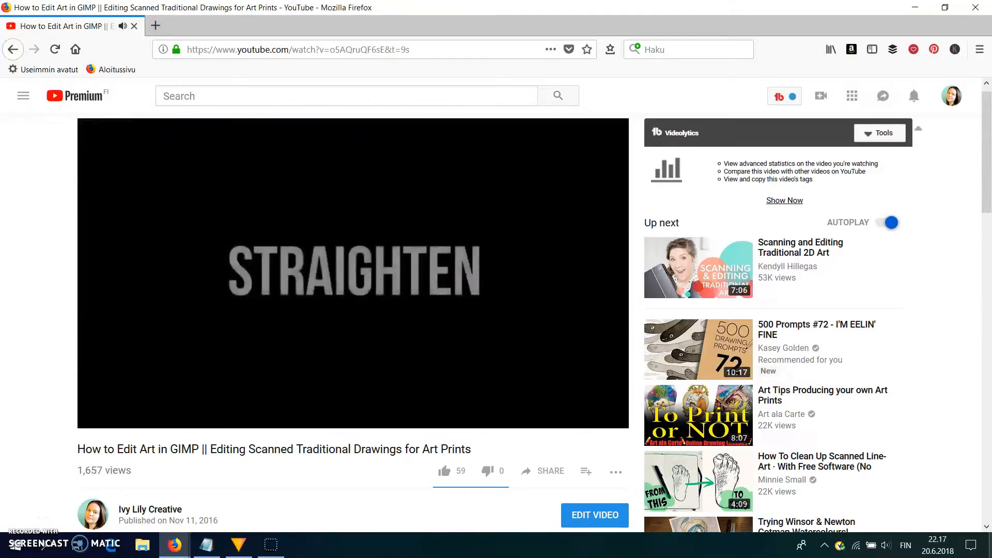
{"action": "left_click", "coordinate": [204, 544]}
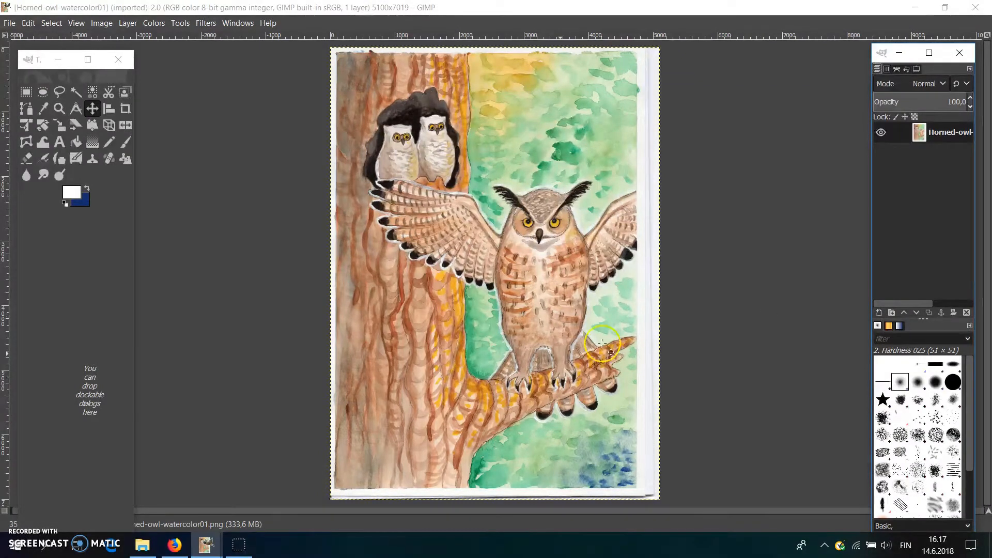
Enable Single-Window Mode so the panels dock around the owl painting.
{"action": "left_click", "coordinate": [237, 22]}
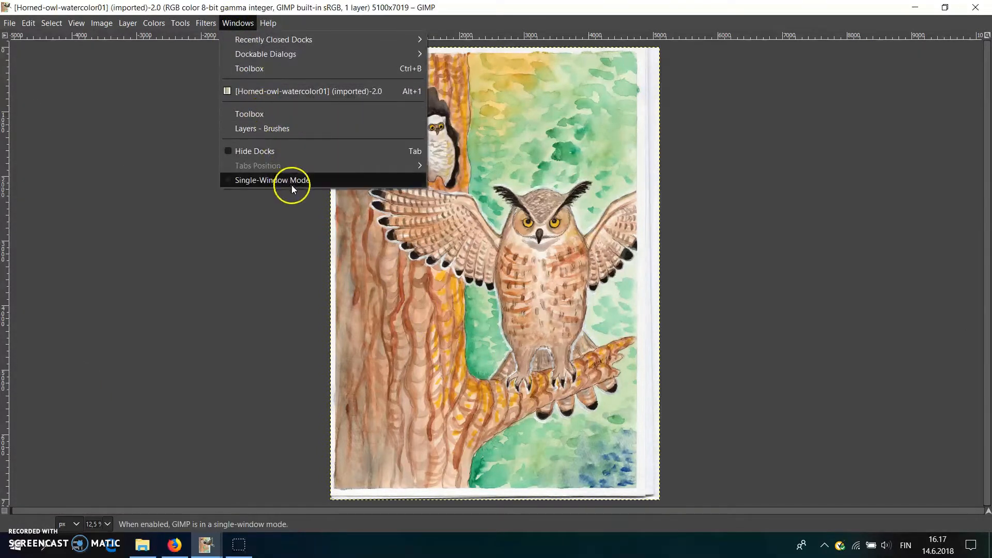
{"action": "left_click", "coordinate": [272, 180]}
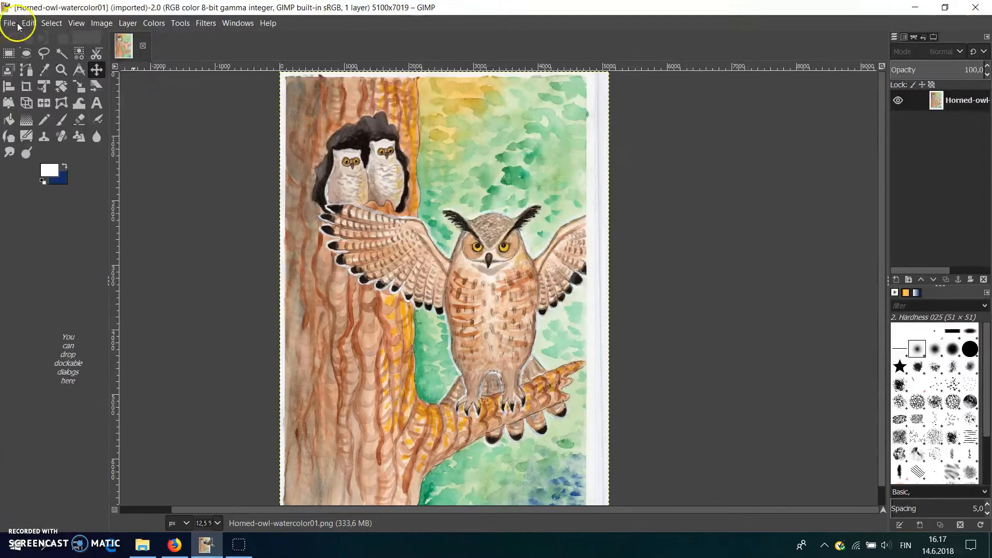
{"action": "left_click", "coordinate": [27, 23]}
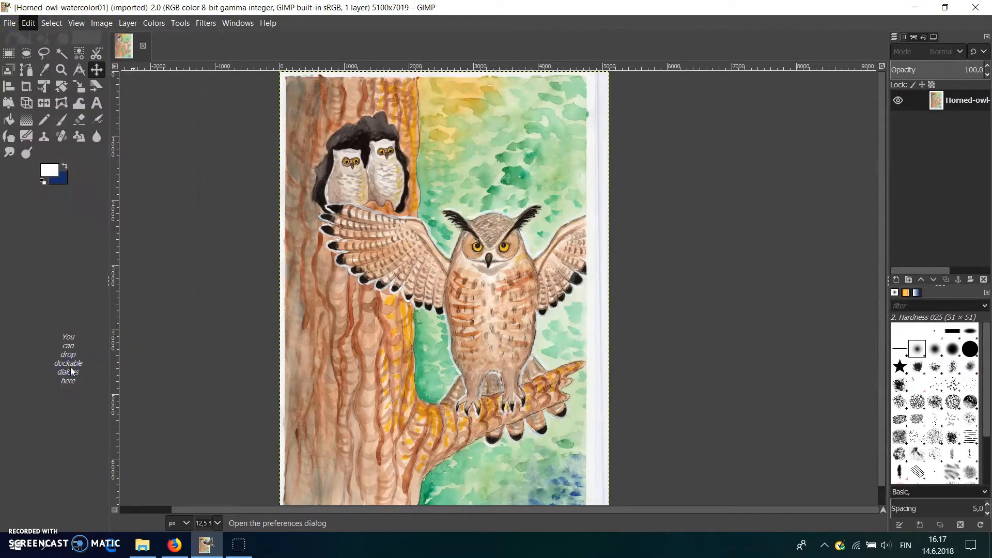
Change the interface theme to Light in Preferences > Interface > Theme.
{"action": "left_click", "coordinate": [28, 23]}
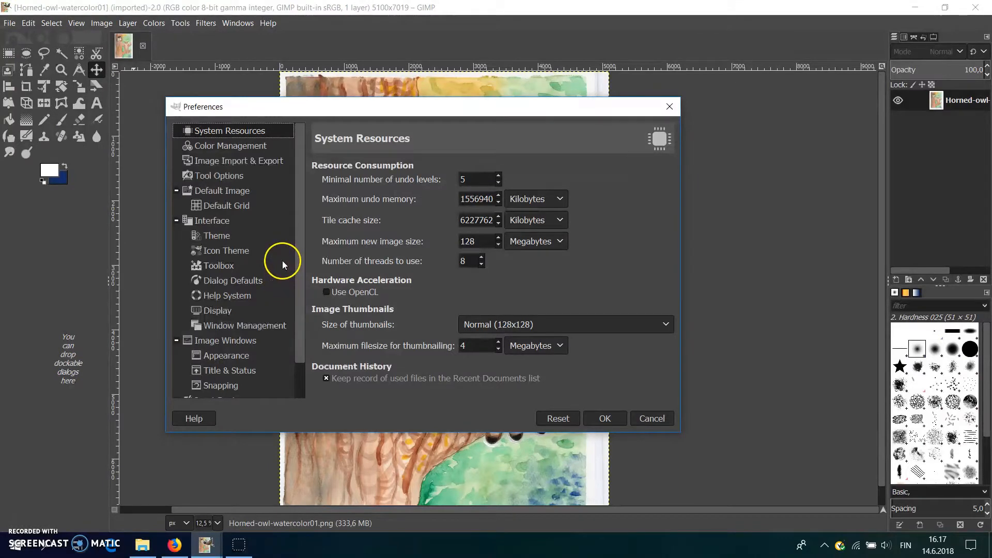
{"action": "left_click", "coordinate": [217, 235]}
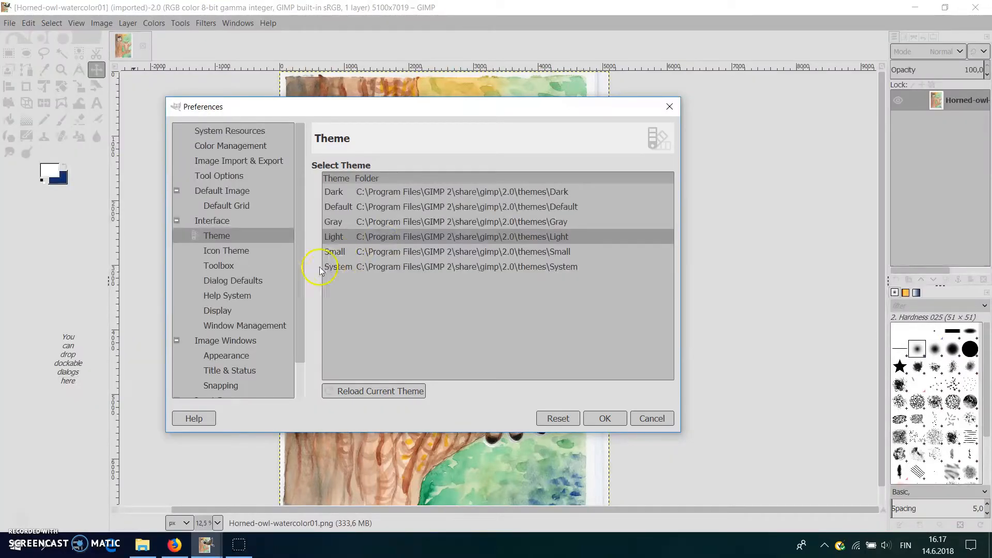
{"action": "left_click", "coordinate": [226, 250]}
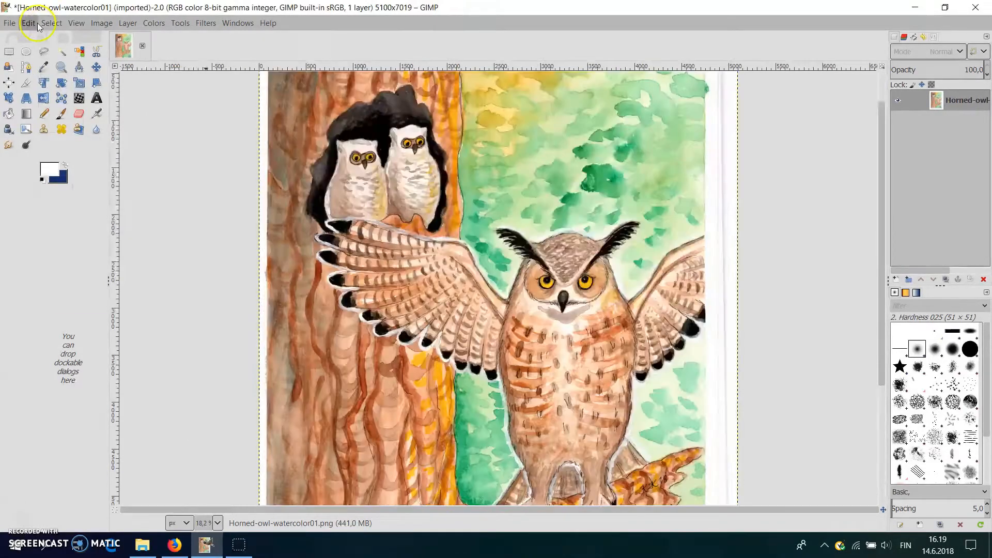
{"action": "left_click", "coordinate": [28, 22]}
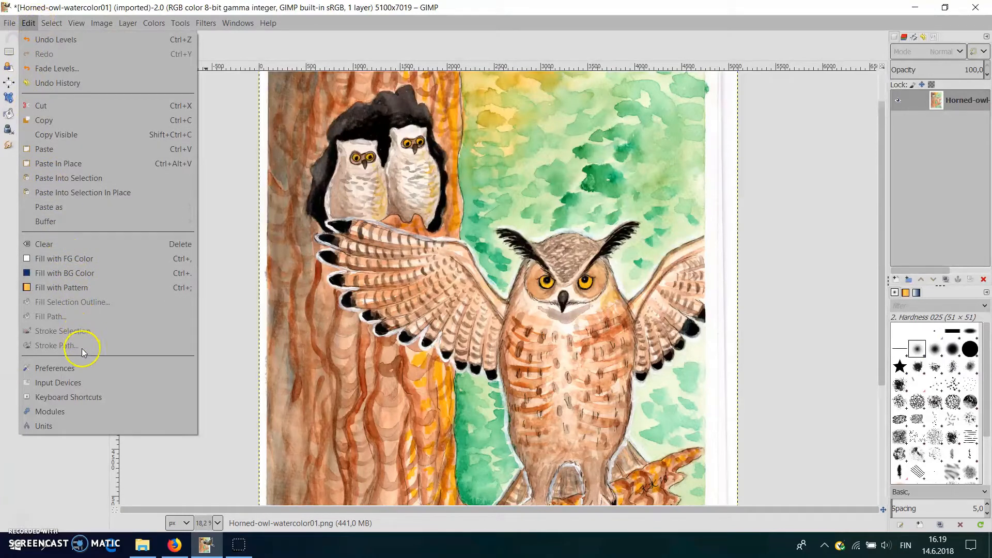
{"action": "left_click", "coordinate": [55, 367]}
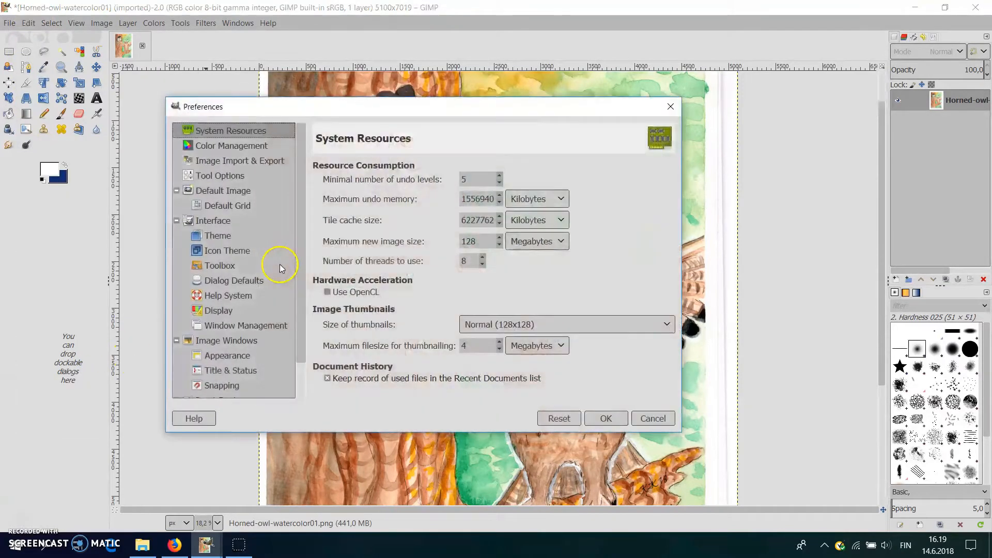
{"action": "left_click", "coordinate": [218, 236]}
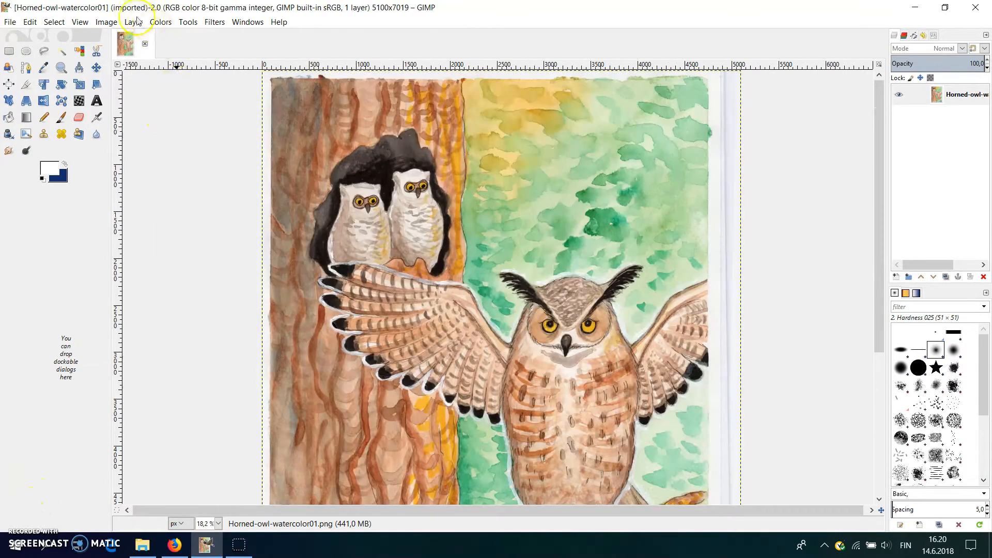
Apply a Levels correction by sampling the paper as the white point.
{"action": "left_click", "coordinate": [133, 22]}
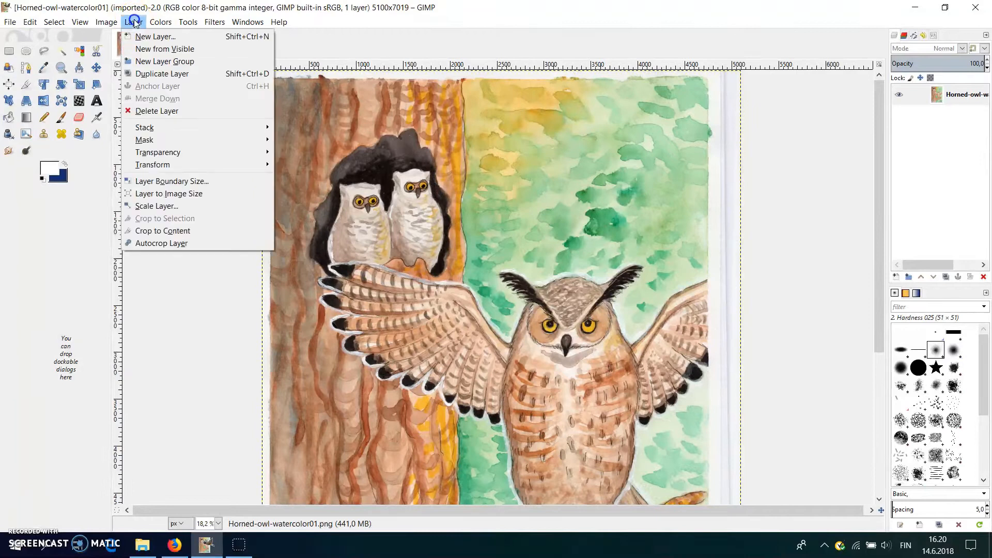
{"action": "left_click", "coordinate": [160, 22]}
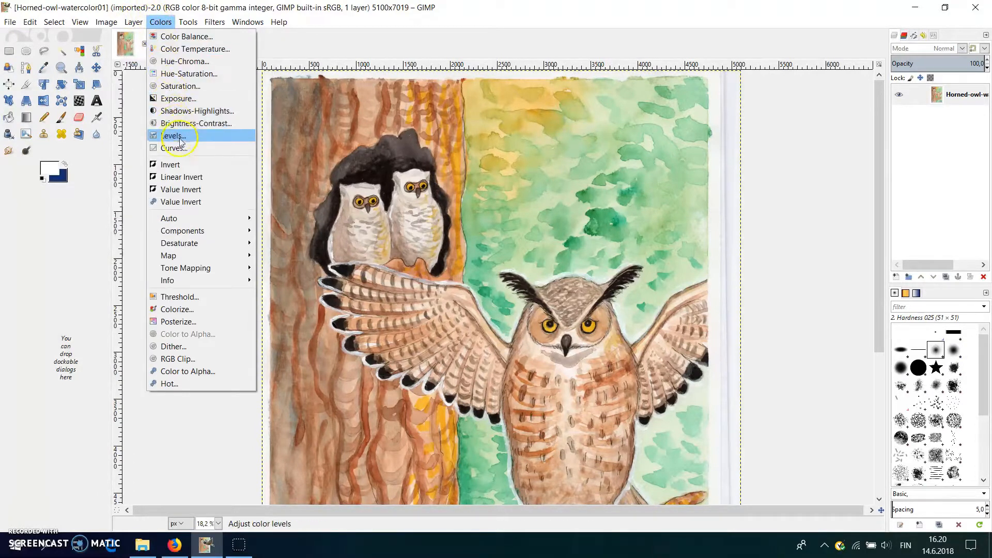
{"action": "left_click", "coordinate": [173, 135]}
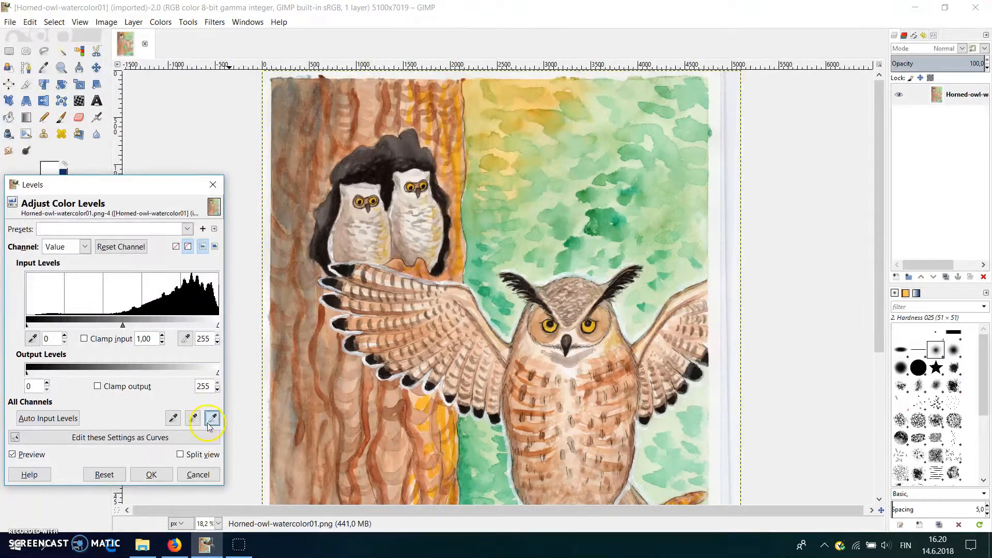
{"action": "left_click", "coordinate": [212, 418]}
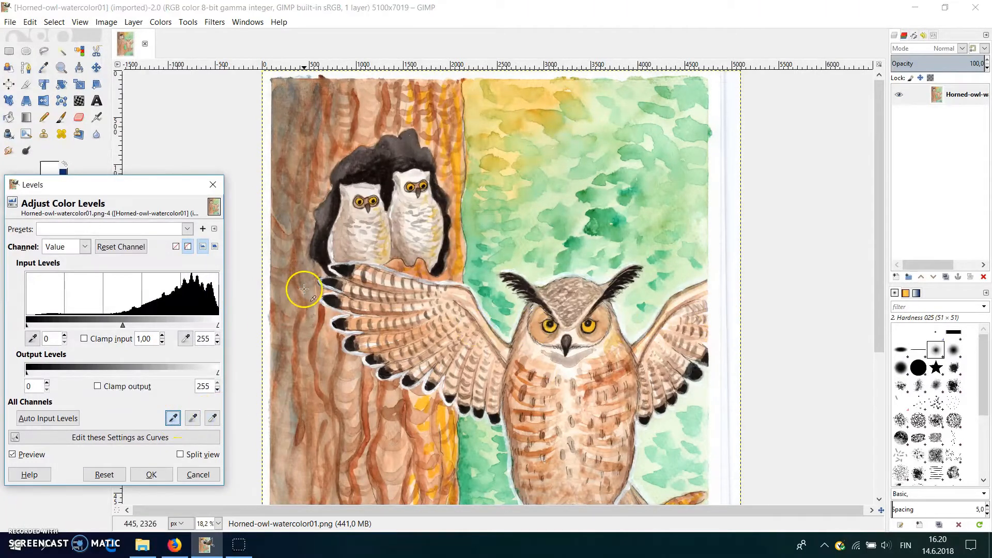
{"action": "left_click", "coordinate": [181, 454]}
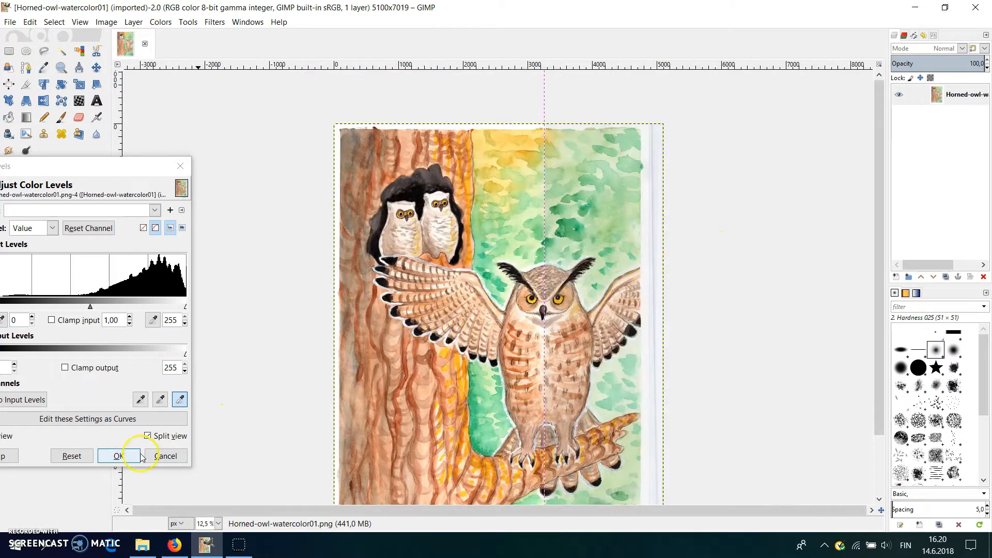
{"action": "left_click", "coordinate": [115, 456]}
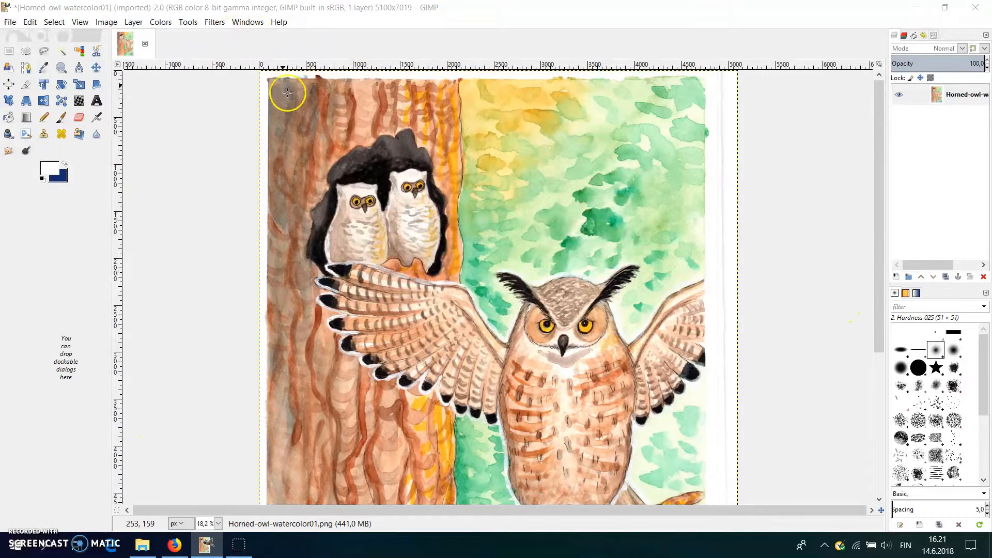
Apply an Unsharp Mask with strength raised and radius settled at about 1.4.
{"action": "left_click", "coordinate": [214, 21]}
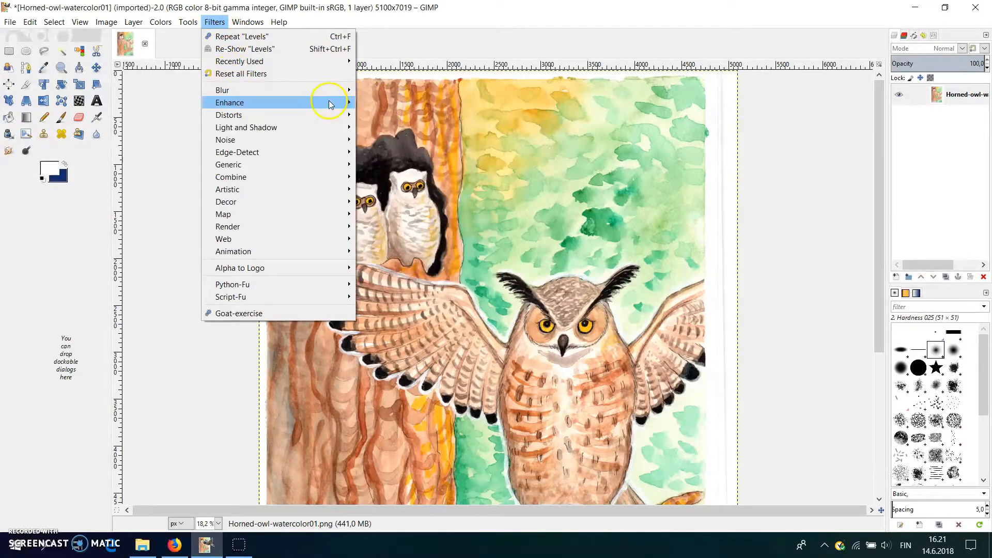
{"action": "left_click", "coordinate": [229, 101]}
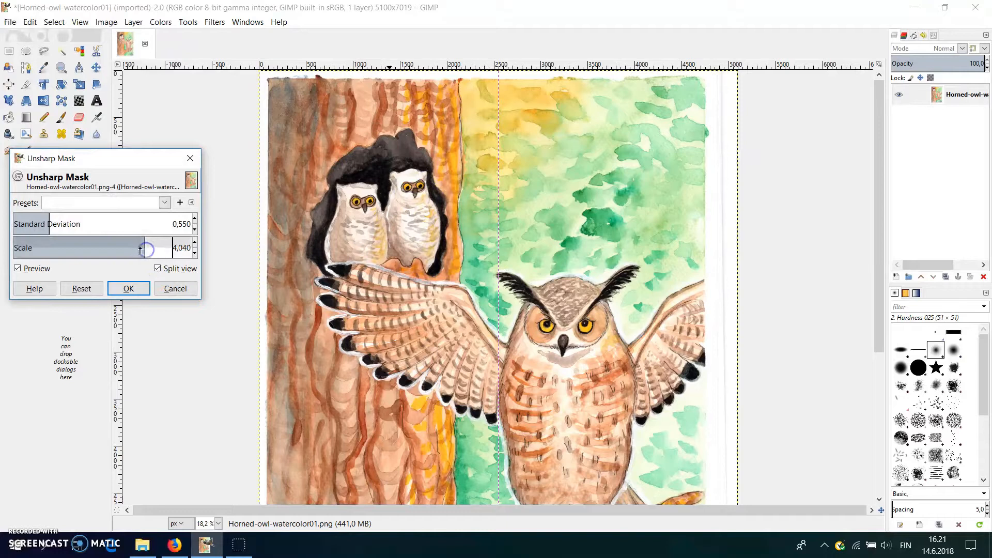
{"action": "left_click_drag", "start_coordinate": [139, 248], "coordinate": [158, 248]}
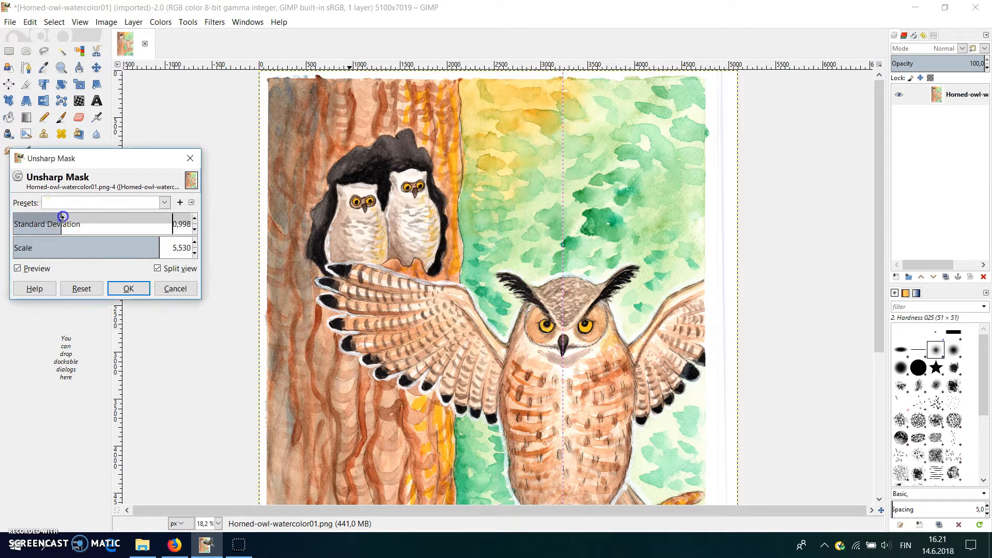
{"action": "left_click_drag", "start_coordinate": [62, 223], "coordinate": [116, 223]}
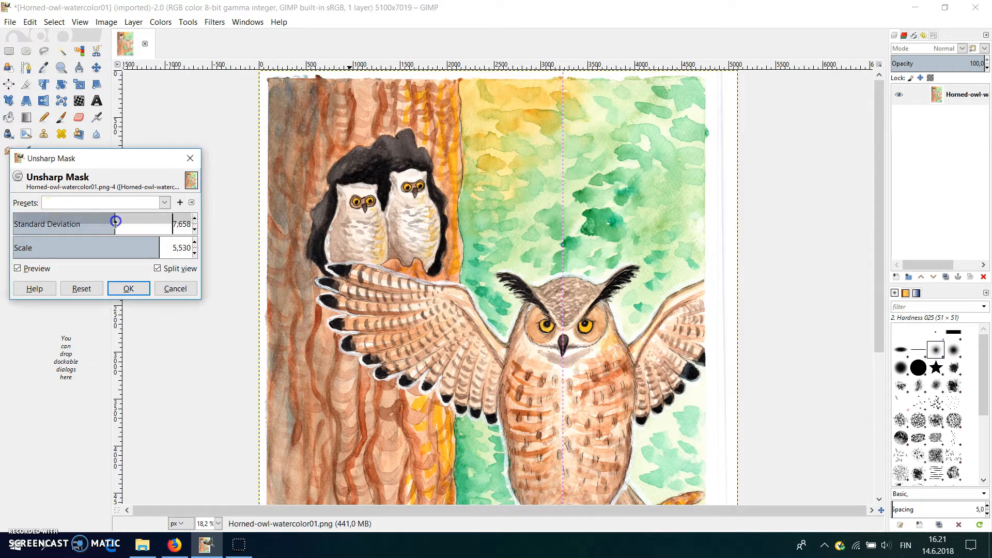
{"action": "mouse_move", "coordinate": [116, 224]}
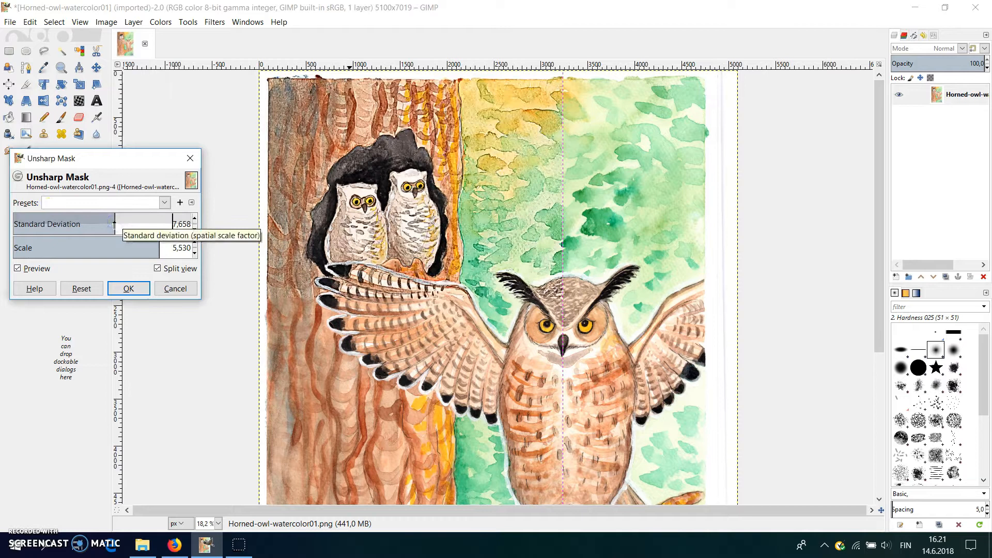
{"action": "left_click_drag", "start_coordinate": [113, 224], "coordinate": [70, 224]}
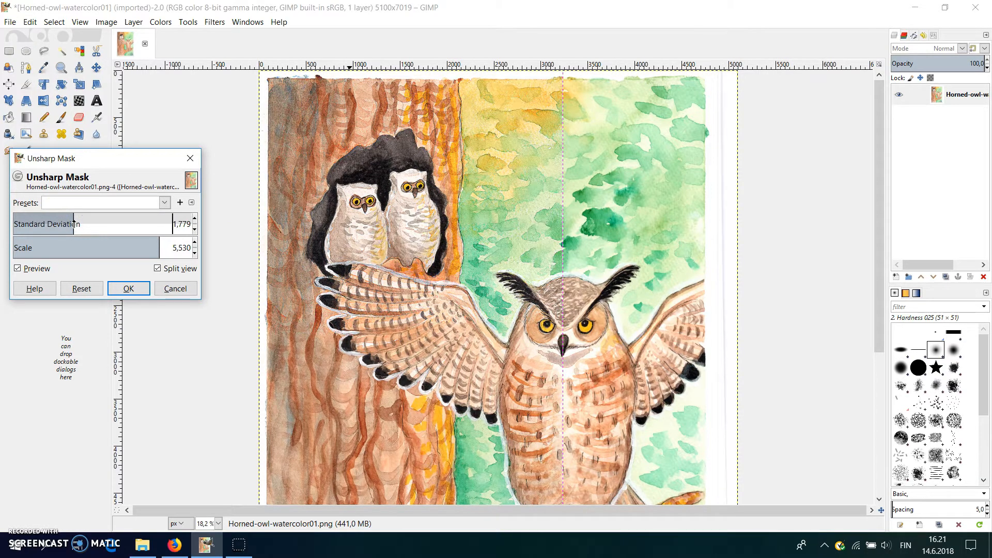
{"action": "left_click_drag", "start_coordinate": [76, 223], "coordinate": [57, 223]}
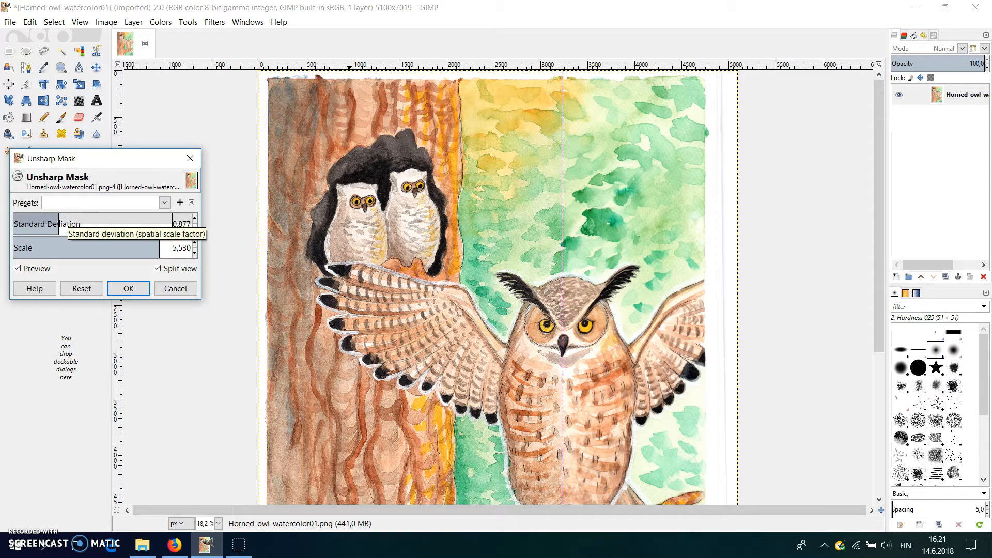
{"action": "left_click_drag", "start_coordinate": [60, 223], "coordinate": [69, 223]}
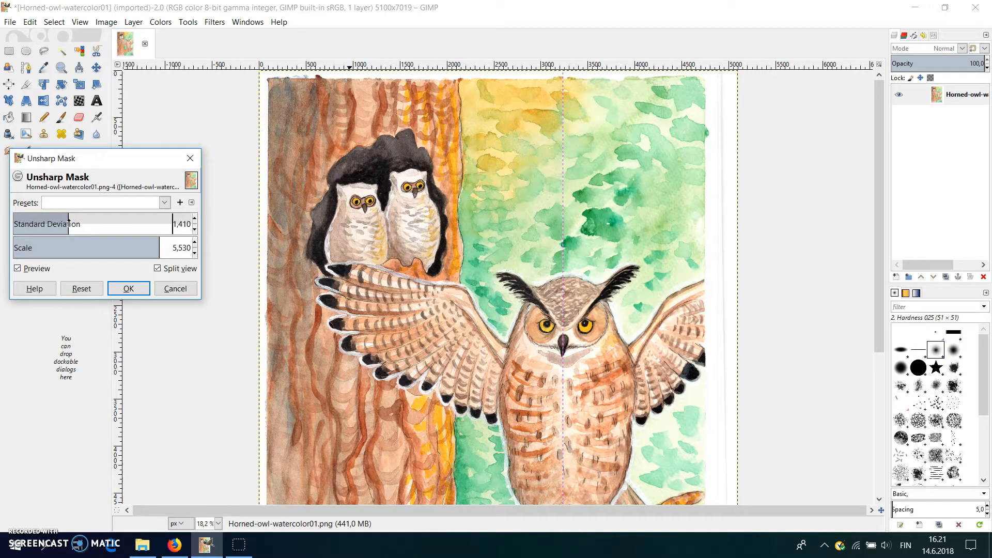
{"action": "left_click", "coordinate": [128, 289]}
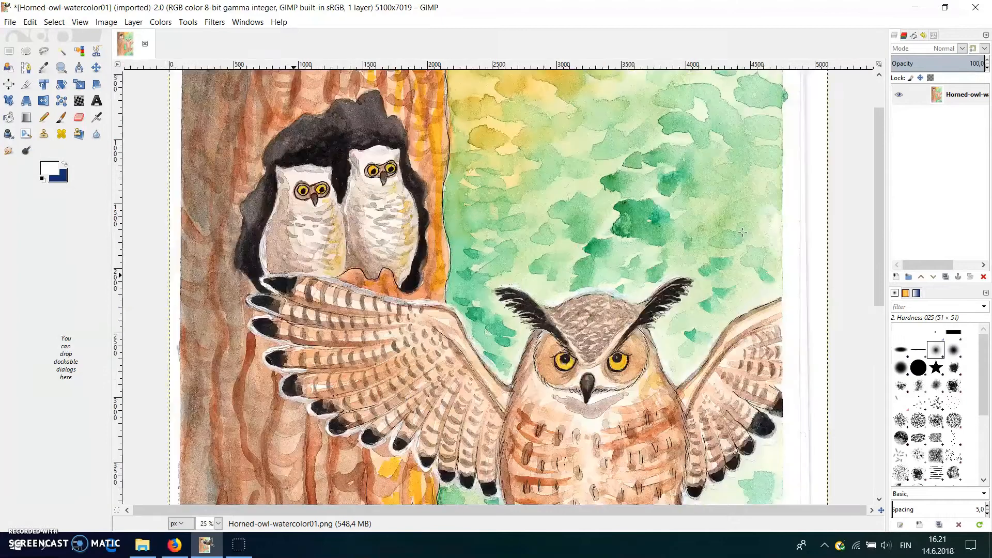
Apply Brightness-Contrast with brightness -7 and contrast 10, previewed in Split view.
{"action": "left_click", "coordinate": [161, 22]}
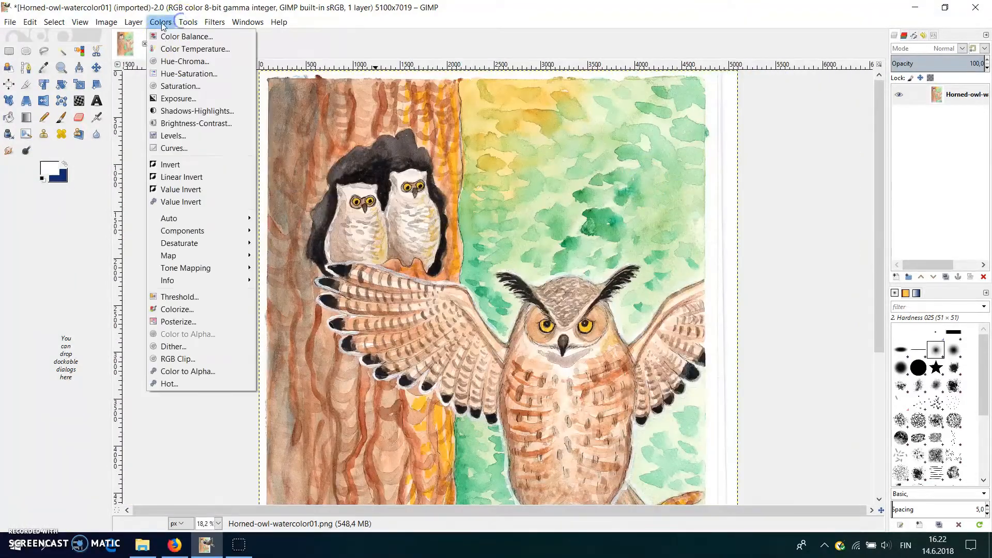
{"action": "mouse_move", "coordinate": [174, 135]}
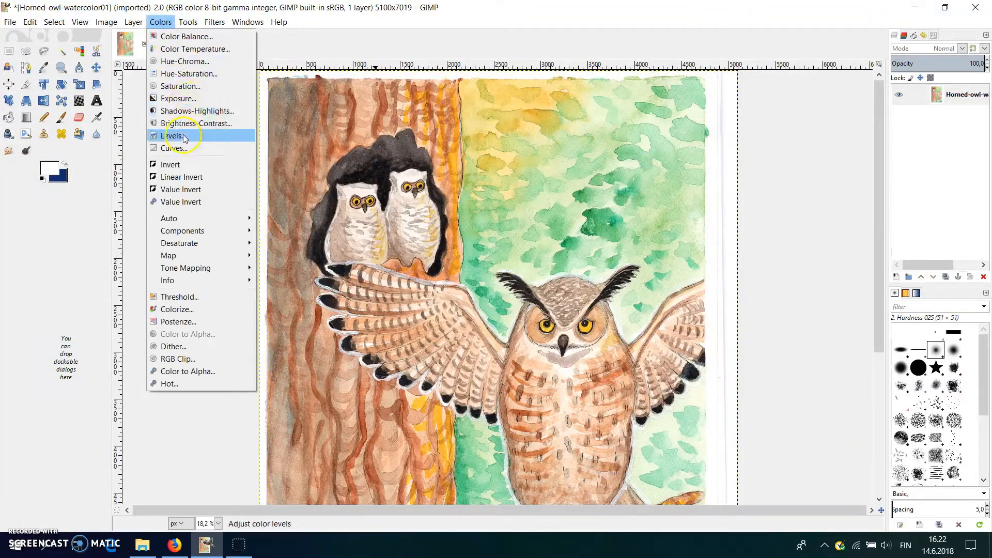
{"action": "mouse_move", "coordinate": [194, 49]}
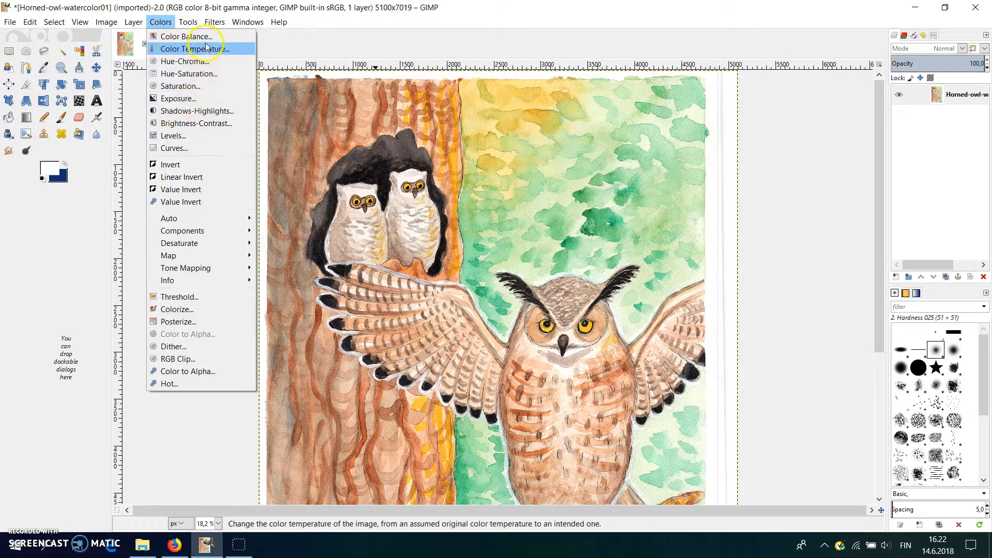
{"action": "left_click", "coordinate": [197, 122]}
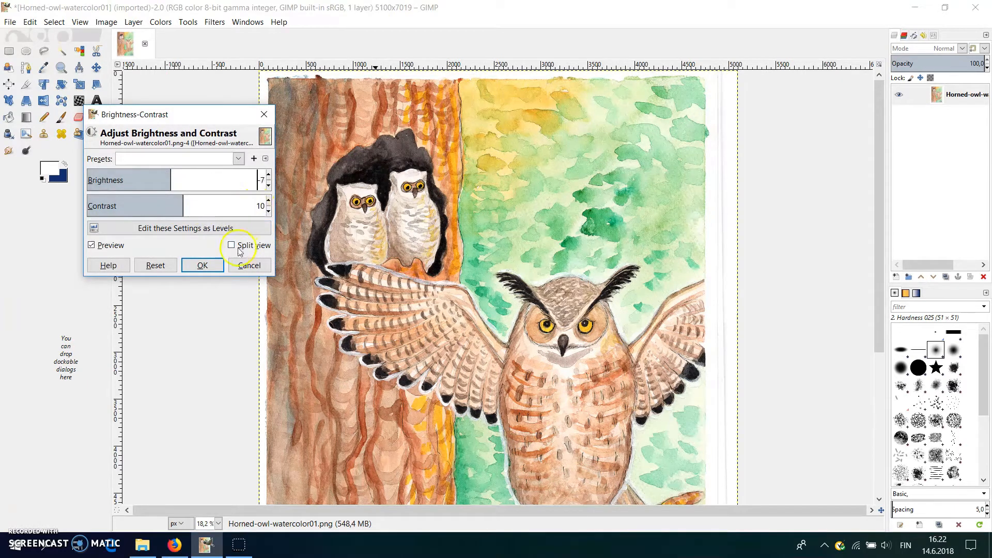
{"action": "left_click", "coordinate": [232, 246]}
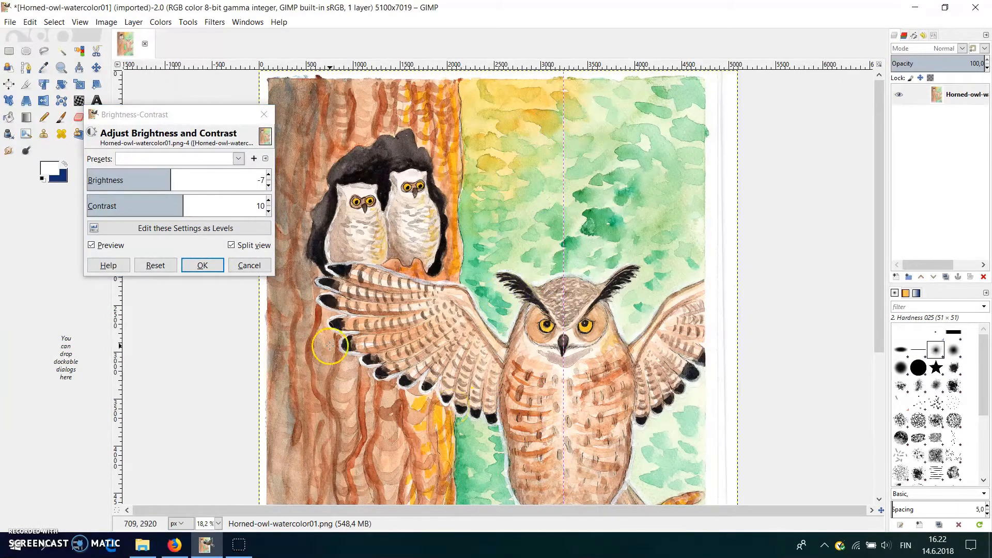
{"action": "left_click", "coordinate": [202, 265]}
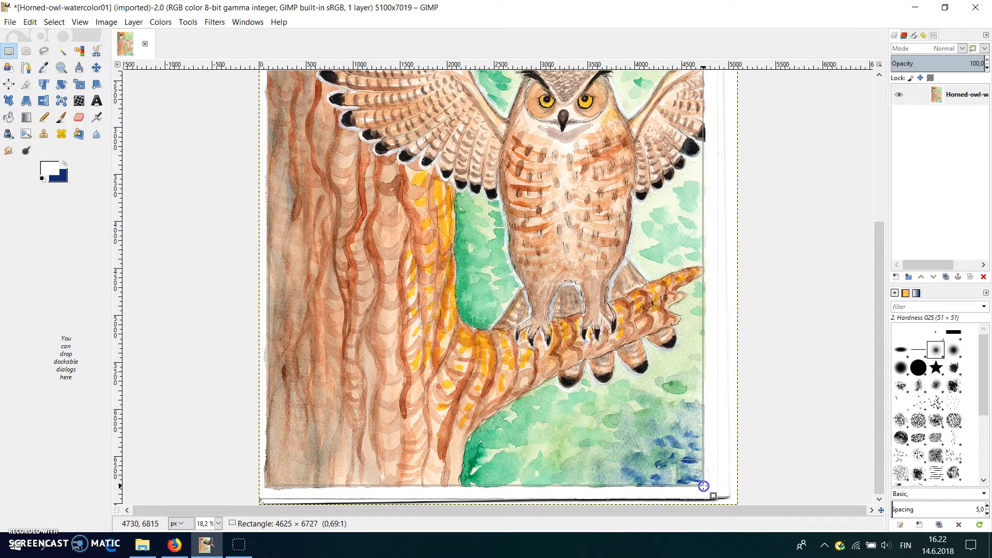
Crop the owl painting to the selection, removing the white scan border.
{"action": "left_click", "coordinate": [105, 22]}
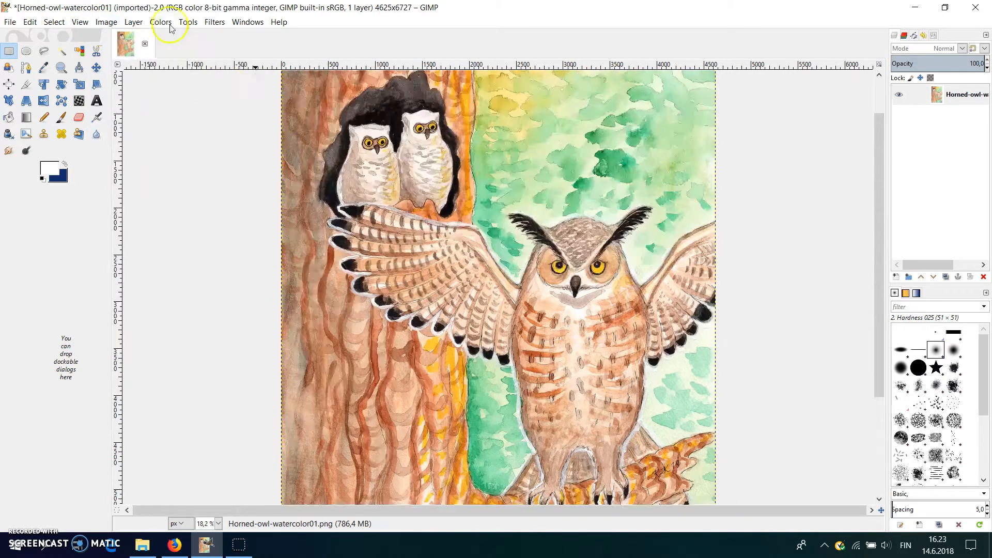
Raise the Hue-Saturation saturation to a stronger level, previewed in Split view.
{"action": "left_click", "coordinate": [160, 22]}
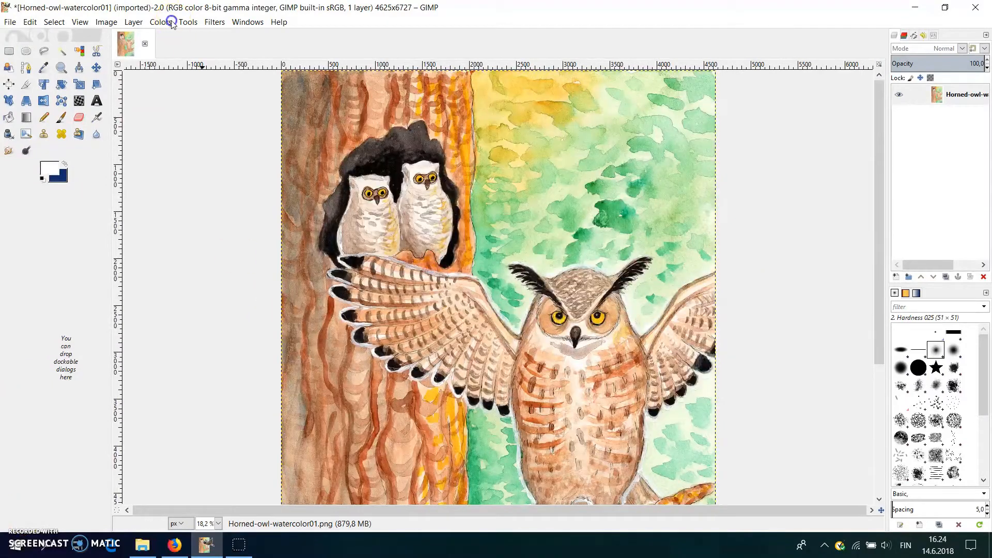
{"action": "left_click", "coordinate": [161, 22]}
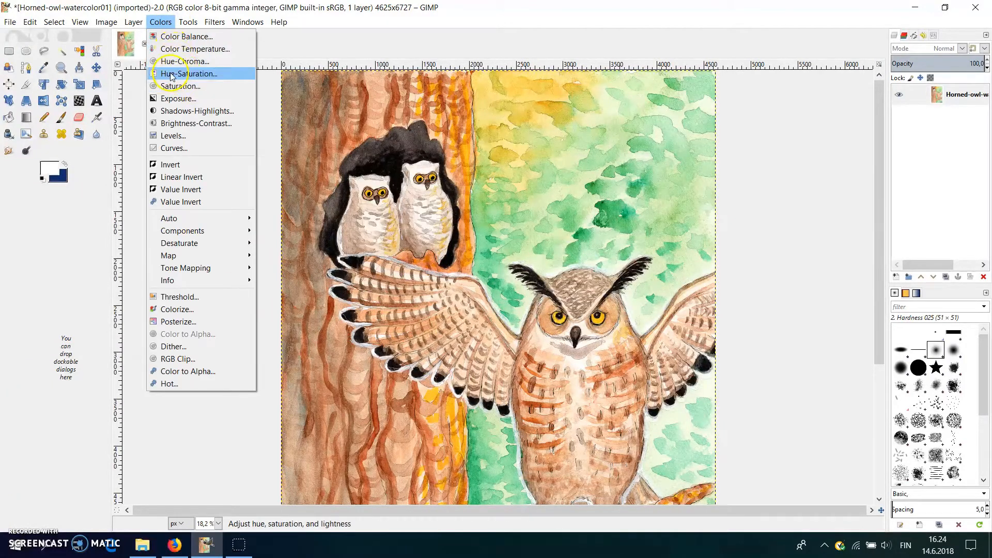
{"action": "mouse_move", "coordinate": [192, 36]}
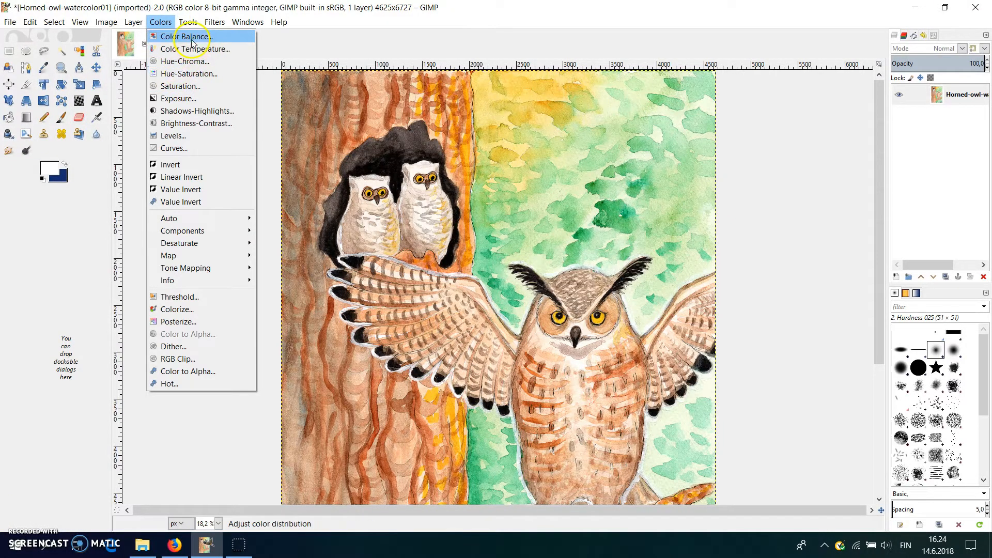
{"action": "left_click", "coordinate": [188, 36]}
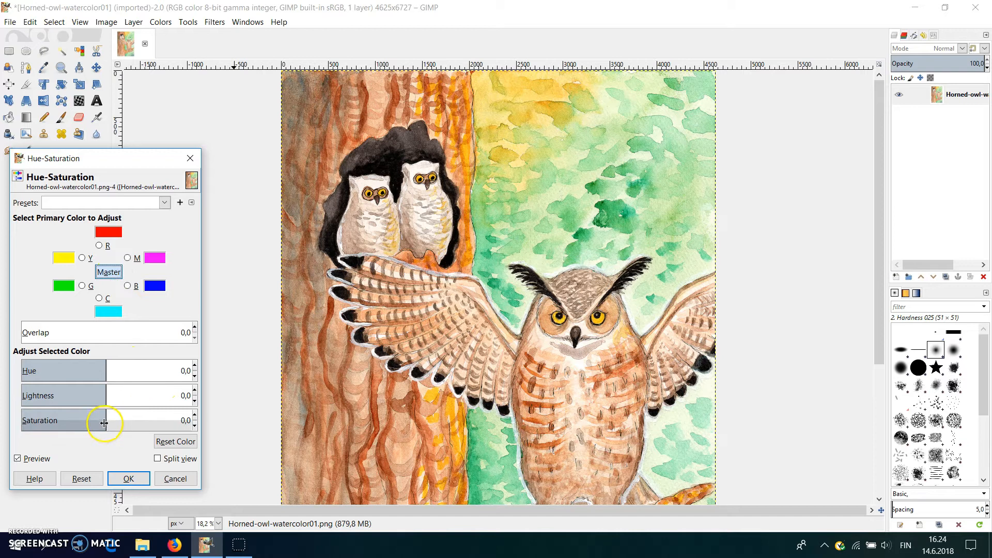
{"action": "left_click", "coordinate": [157, 458]}
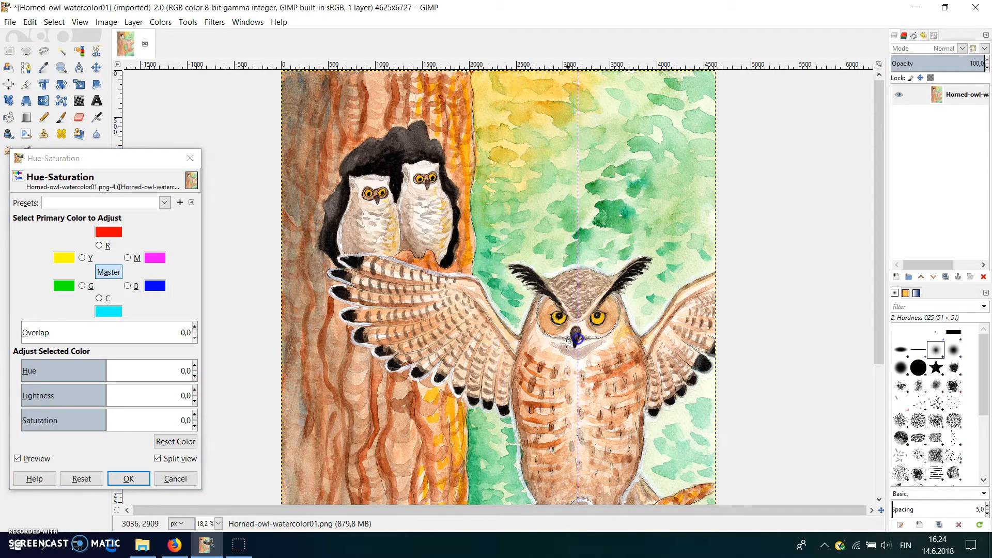
{"action": "left_click_drag", "start_coordinate": [107, 420], "coordinate": [121, 420]}
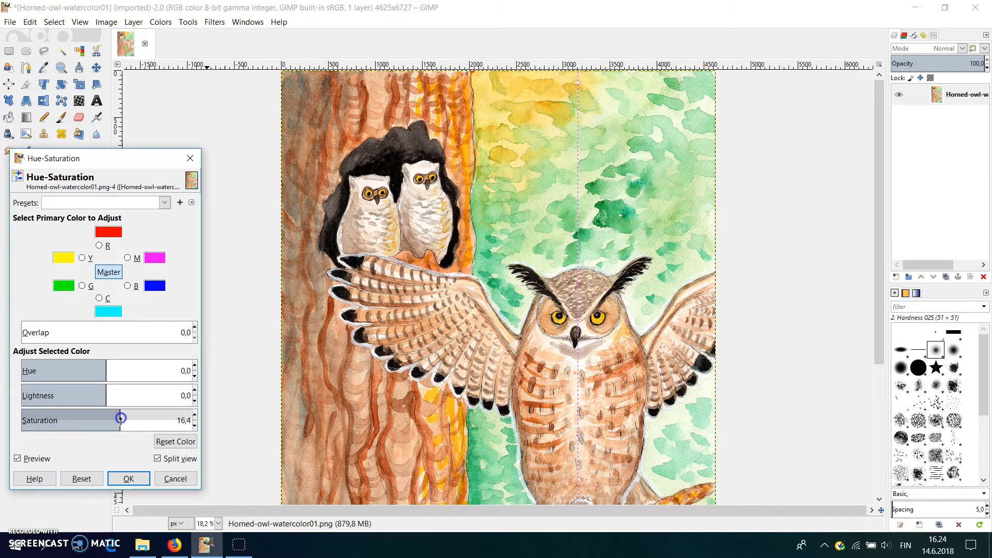
{"action": "left_click_drag", "start_coordinate": [121, 419], "coordinate": [180, 419]}
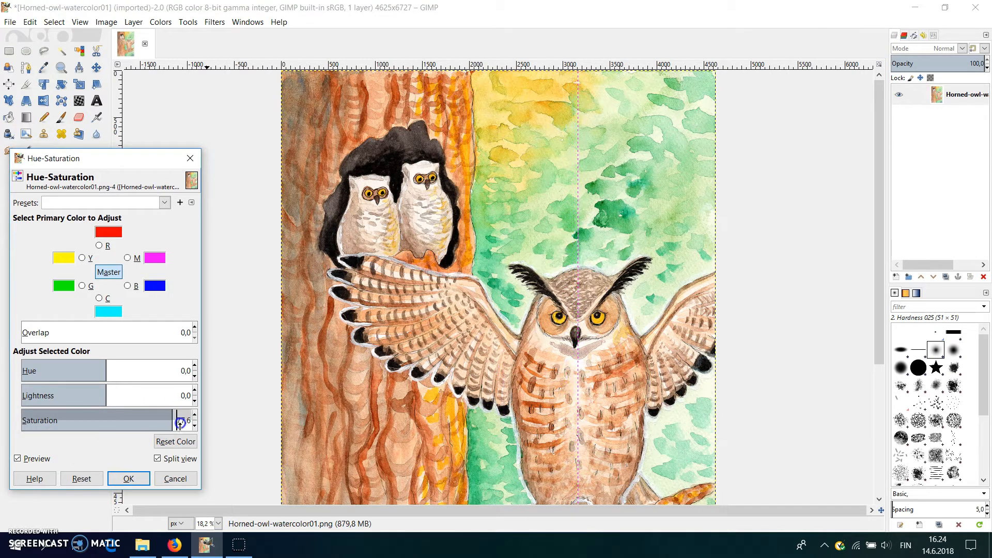
{"action": "left_click_drag", "start_coordinate": [177, 420], "coordinate": [146, 420]}
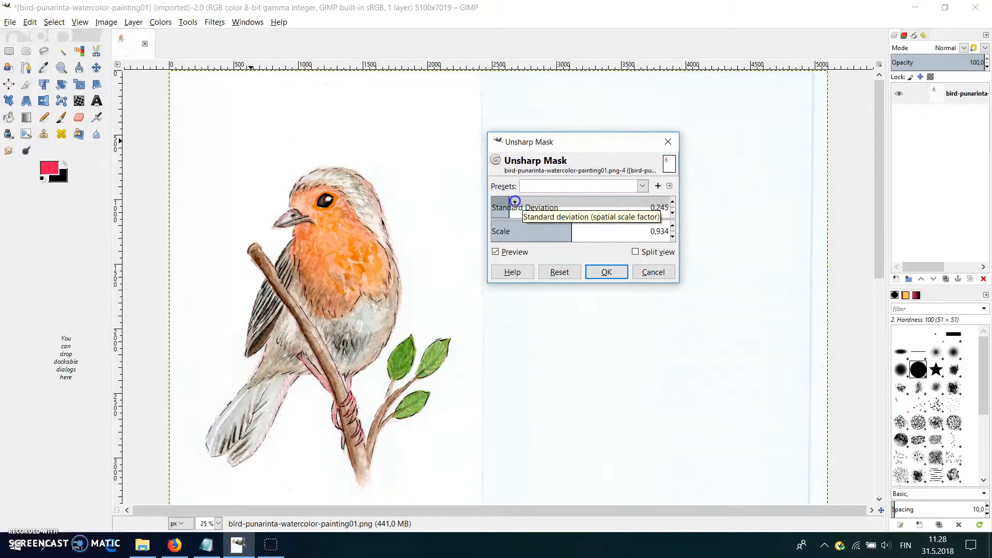
Apply the Unsharp Mask sharpening to the robin painting and crop it.
{"action": "left_click", "coordinate": [637, 252]}
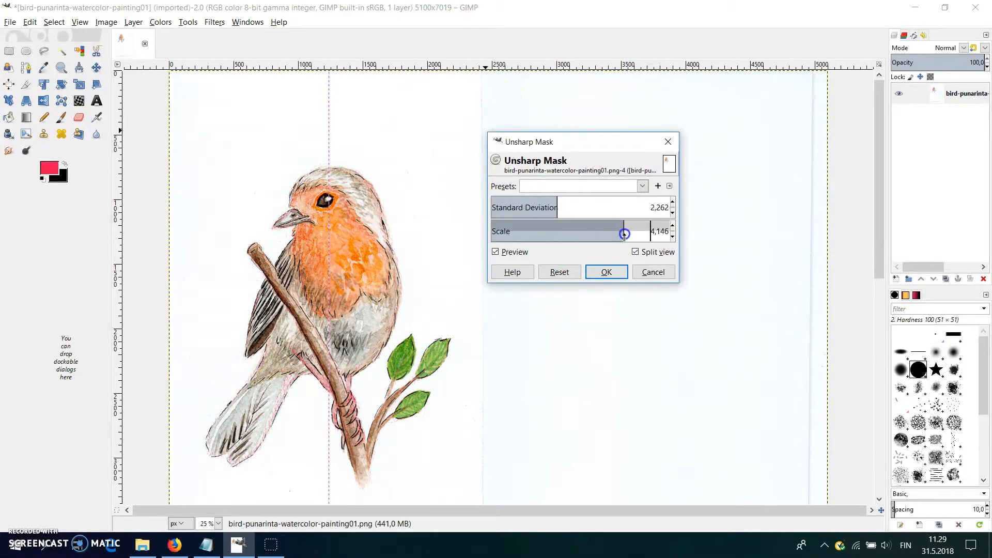
{"action": "left_click", "coordinate": [605, 271]}
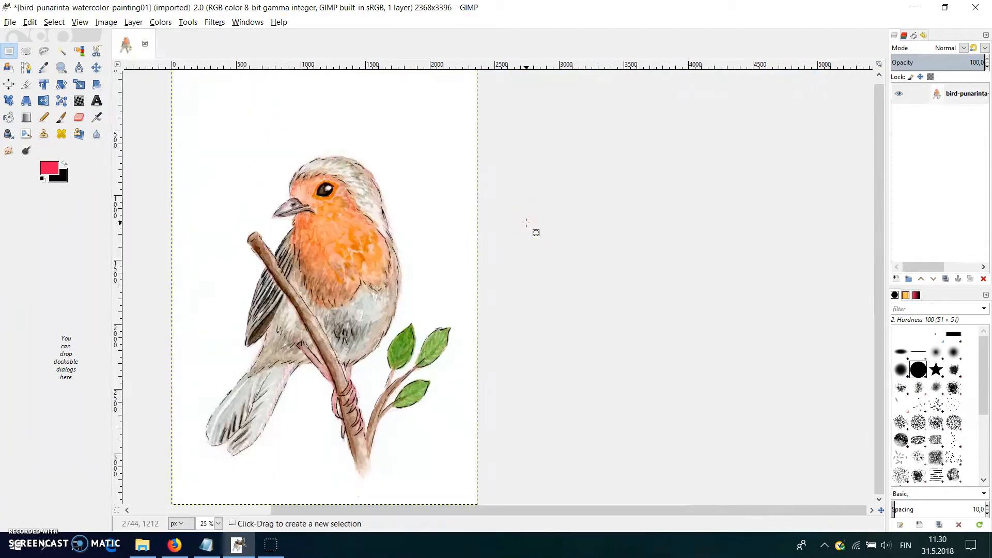
{"action": "left_click", "coordinate": [462, 488]}
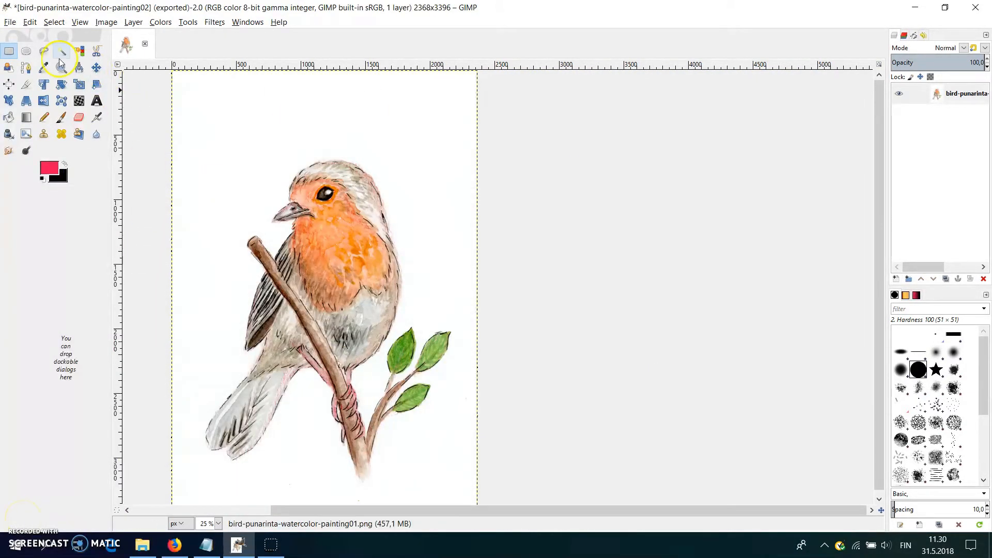
Fuzzy-select the white paper background and cut it away to transparency.
{"action": "left_click", "coordinate": [61, 51]}
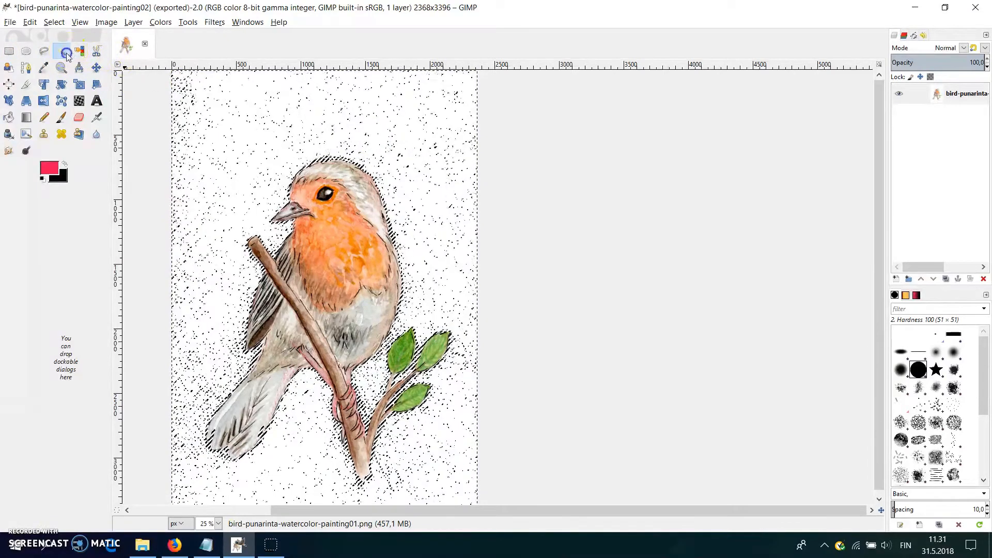
{"action": "left_click", "coordinate": [61, 51]}
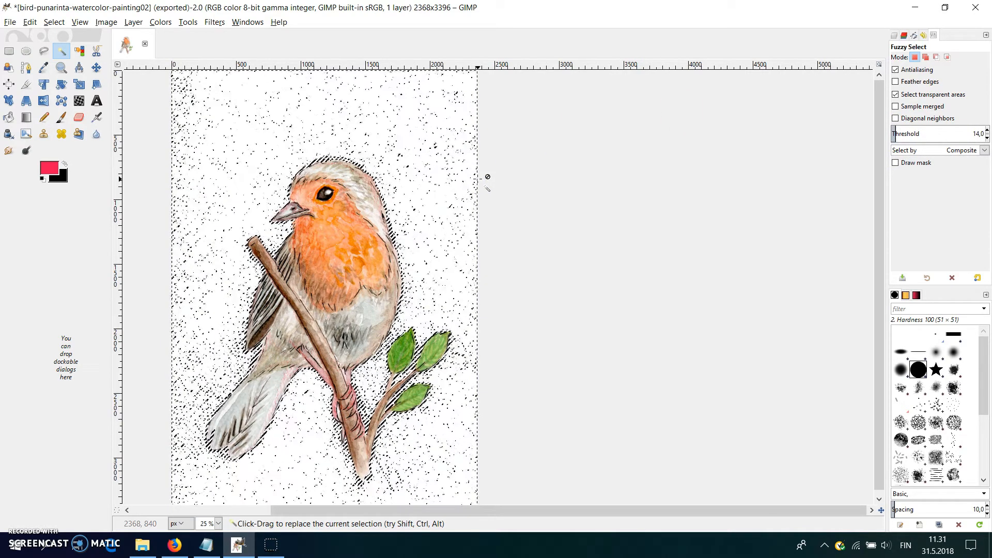
{"action": "left_click", "coordinate": [160, 22]}
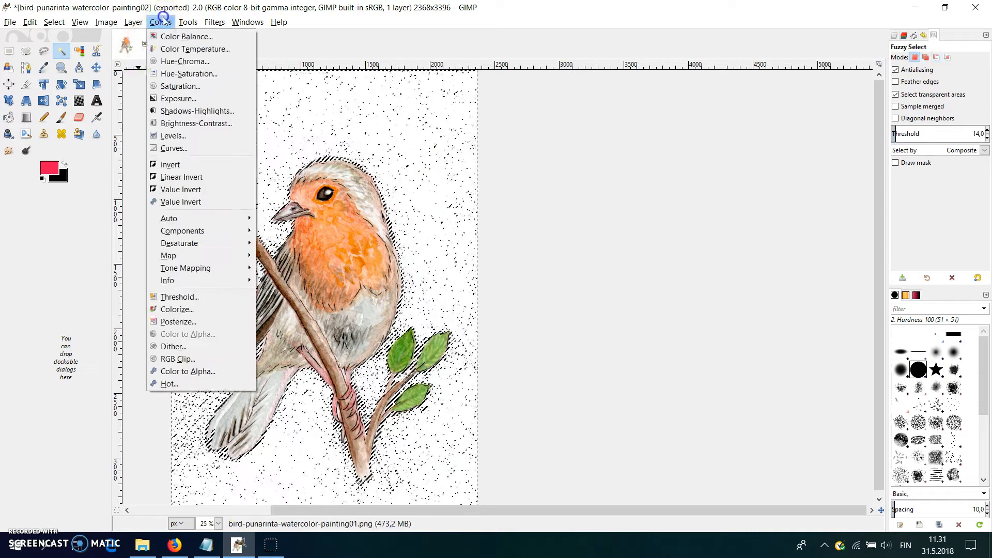
{"action": "left_click", "coordinate": [133, 22]}
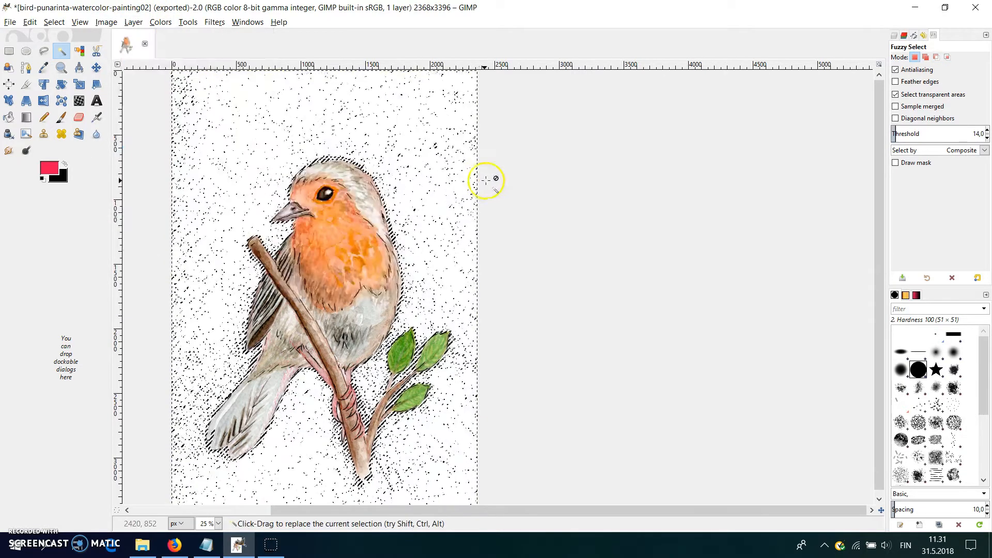
{"action": "key", "text": "ctrl+x"}
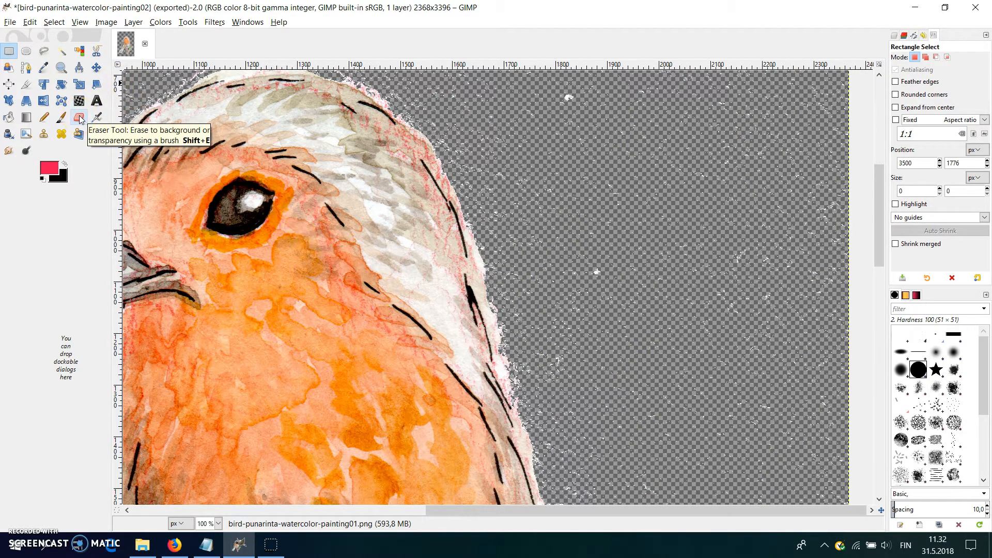
Erase the leftover white specks around the robin's head with the Eraser.
{"action": "left_click", "coordinate": [80, 118]}
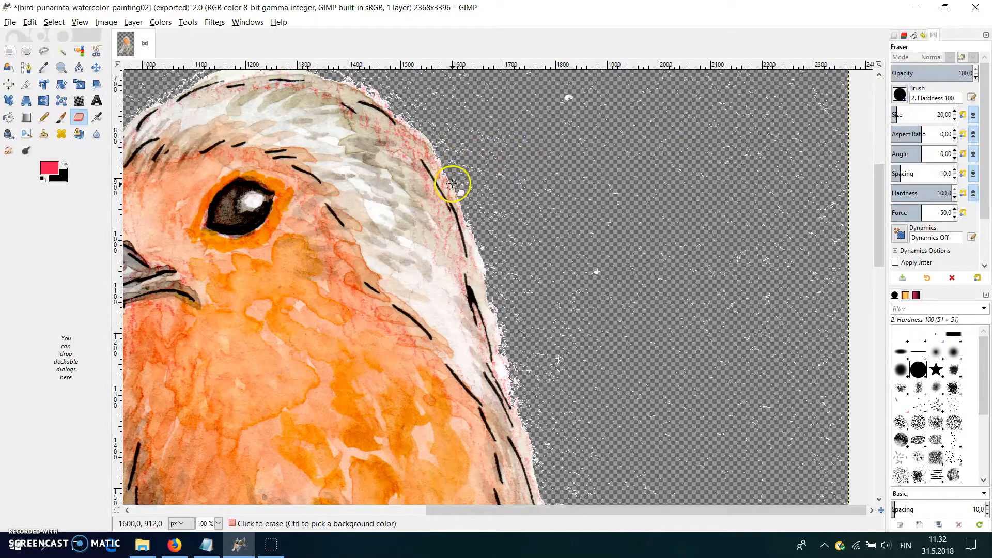
{"action": "left_click_drag", "start_coordinate": [453, 184], "coordinate": [465, 219]}
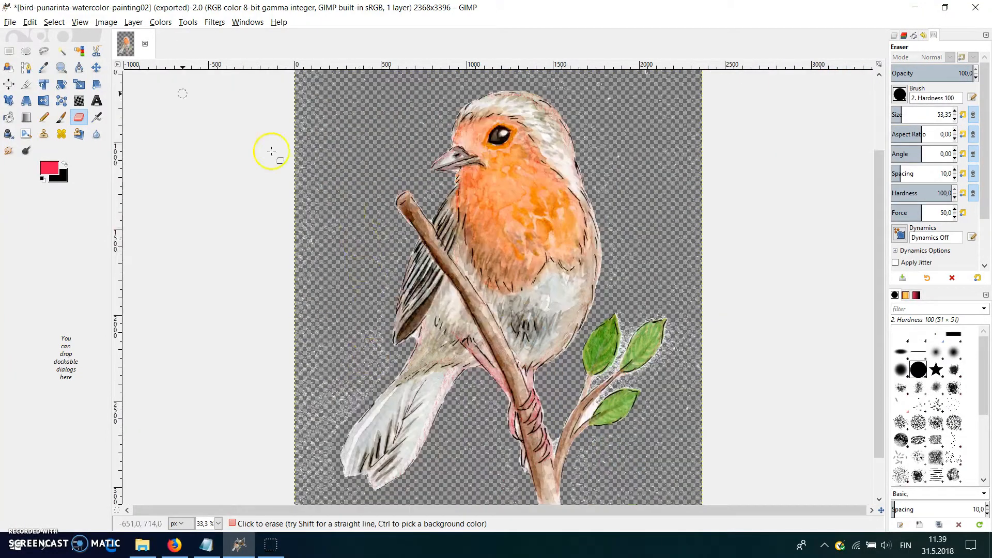
{"action": "left_click", "coordinate": [43, 51]}
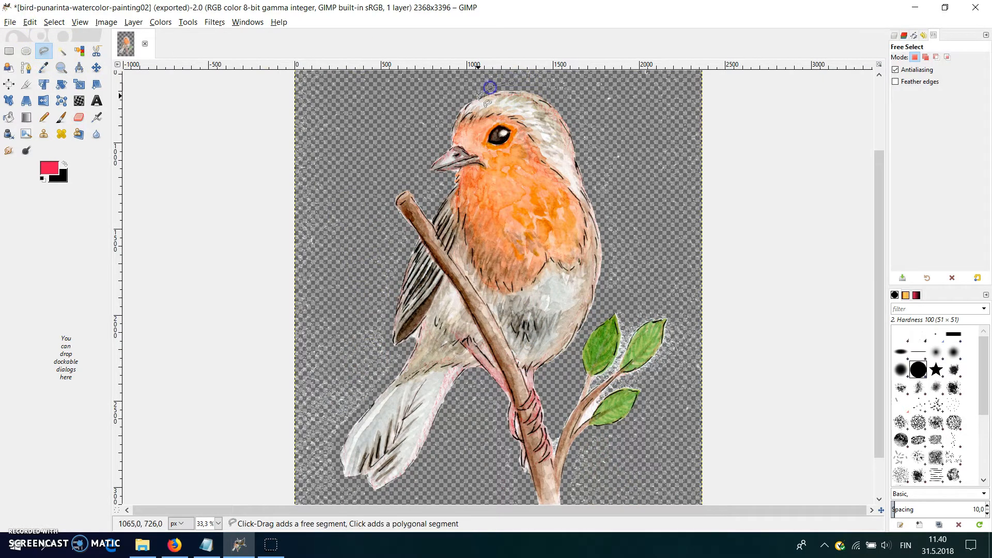
Free-select around the robin's head and erase stray edge pixels at 200% zoom.
{"action": "left_click", "coordinate": [393, 309]}
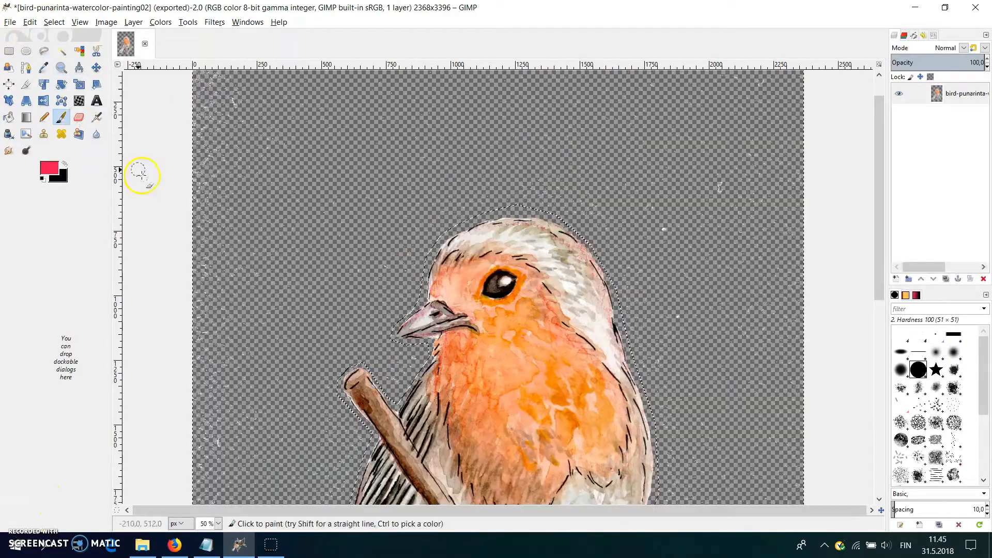
{"action": "left_click", "coordinate": [78, 117]}
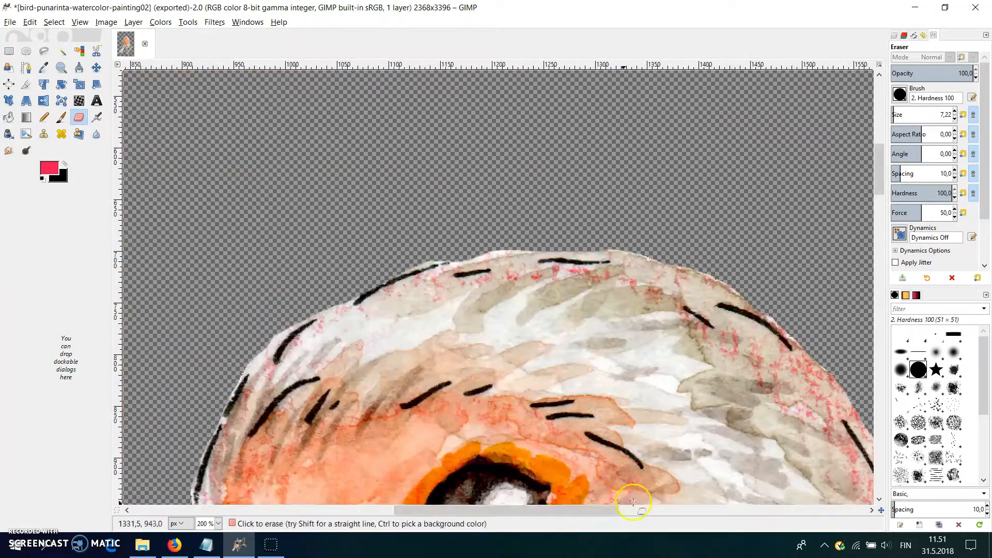
{"action": "left_click", "coordinate": [9, 22]}
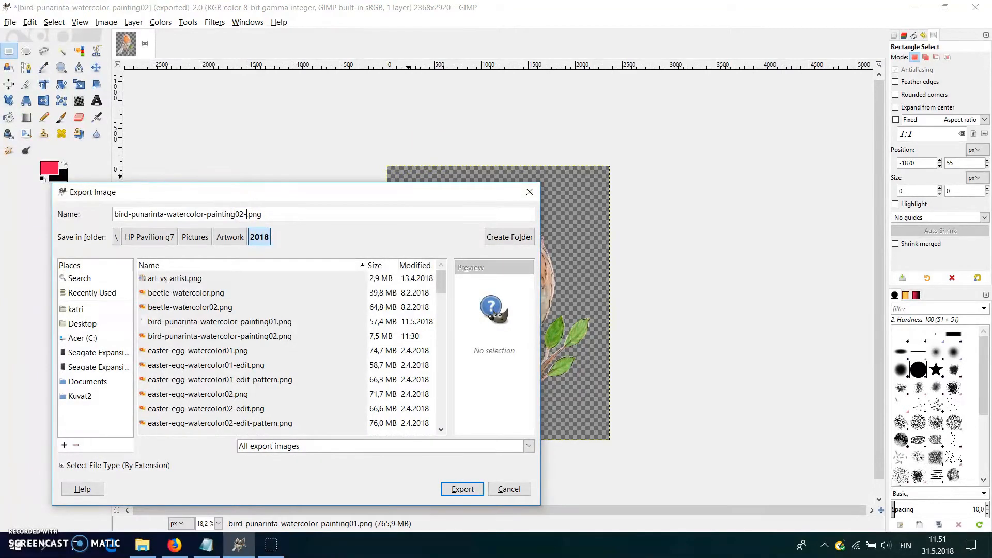
Export the robin as bird-punarinta-watercolor-painting02-cutout.png with default PNG options.
{"action": "type", "text": "-cutout"}
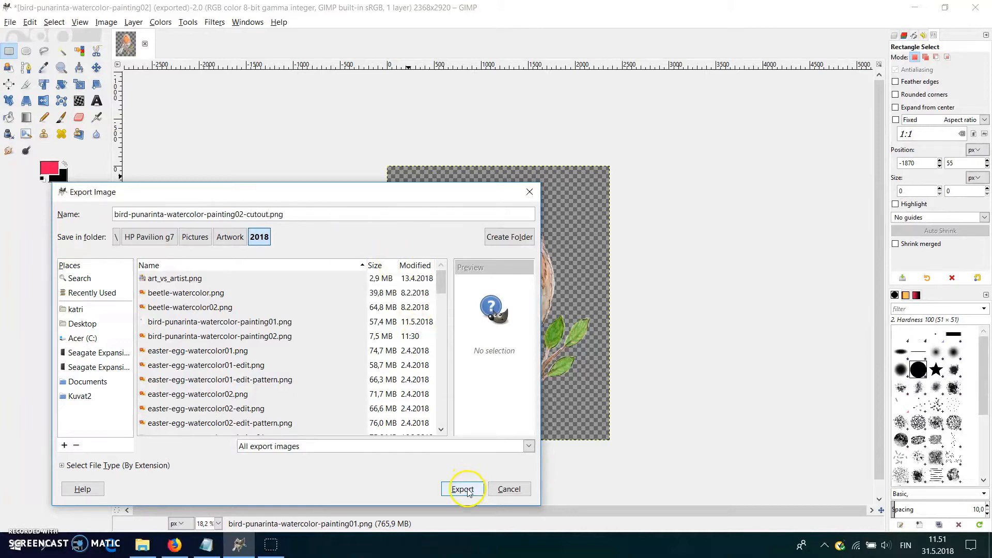
{"action": "left_click", "coordinate": [463, 488]}
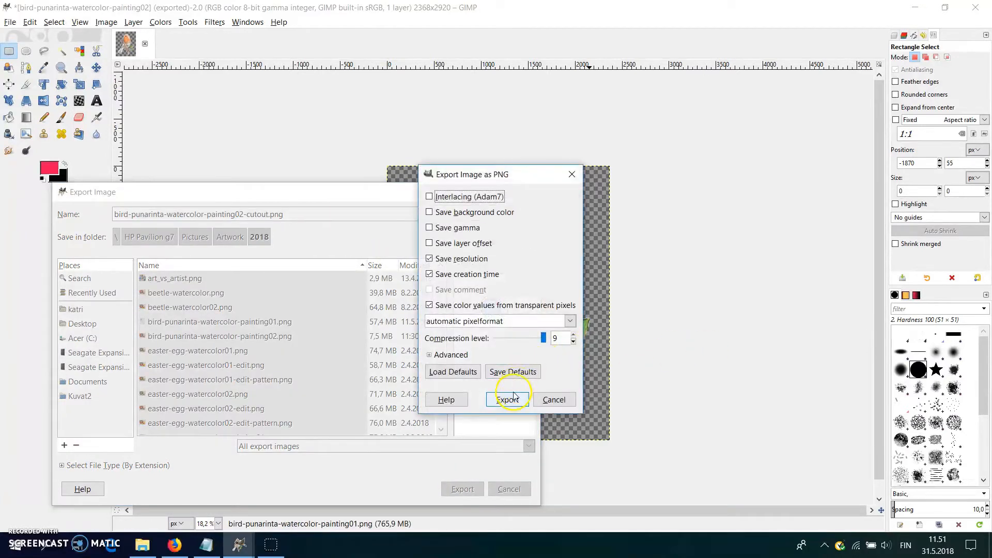
{"action": "left_click", "coordinate": [508, 399]}
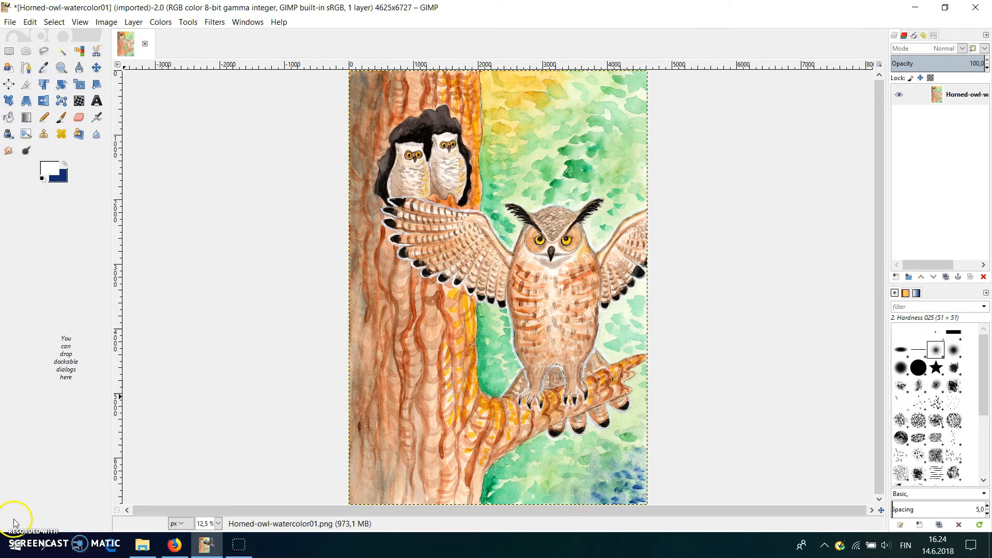
{"action": "left_click", "coordinate": [171, 545]}
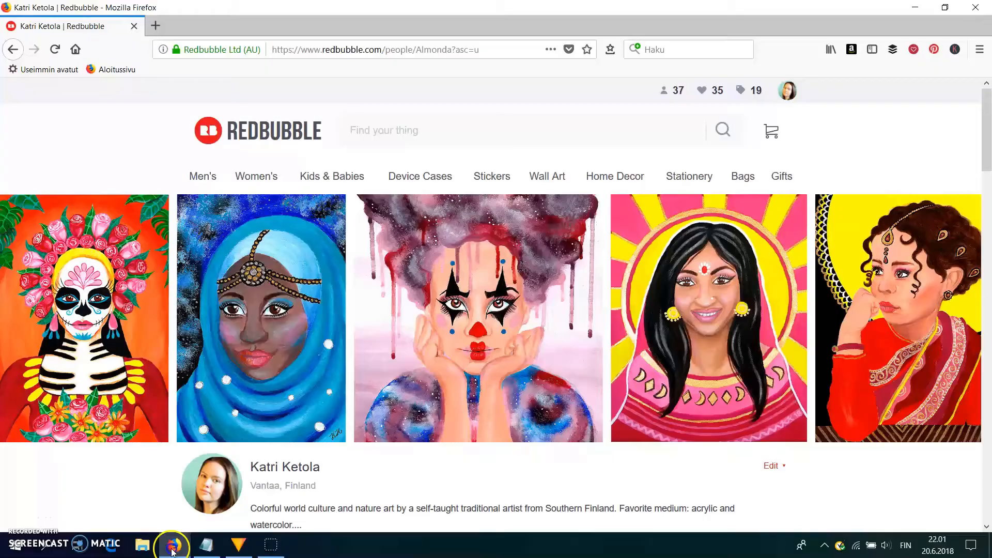
{"action": "mouse_move", "coordinate": [648, 377]}
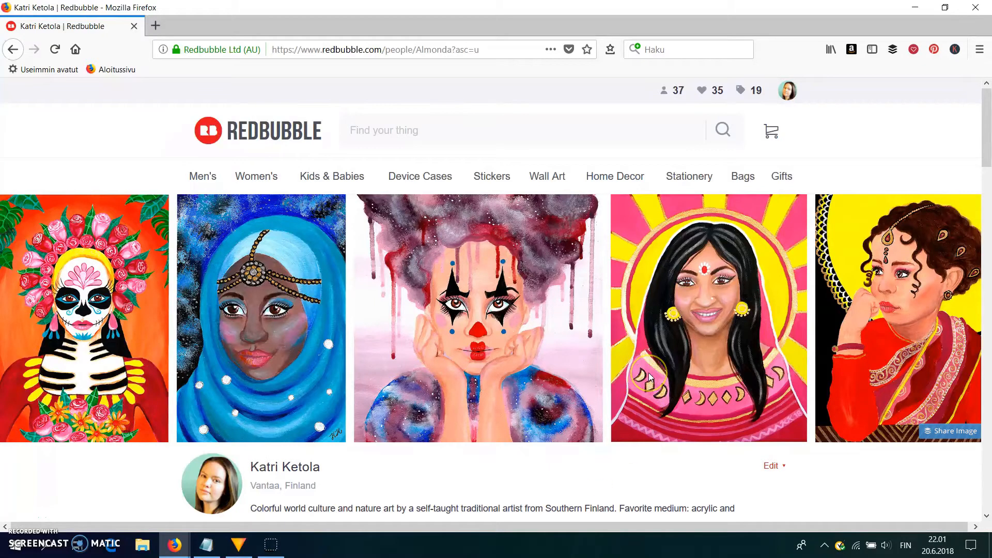
{"action": "scroll", "scroll_direction": "down", "scroll_amount": 3}
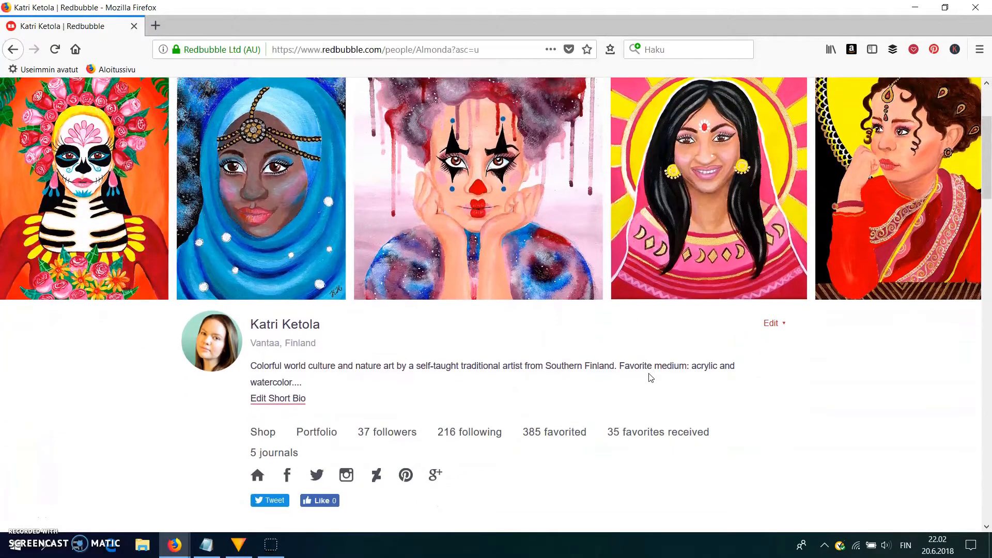
{"action": "scroll", "scroll_direction": "down", "scroll_amount": 3}
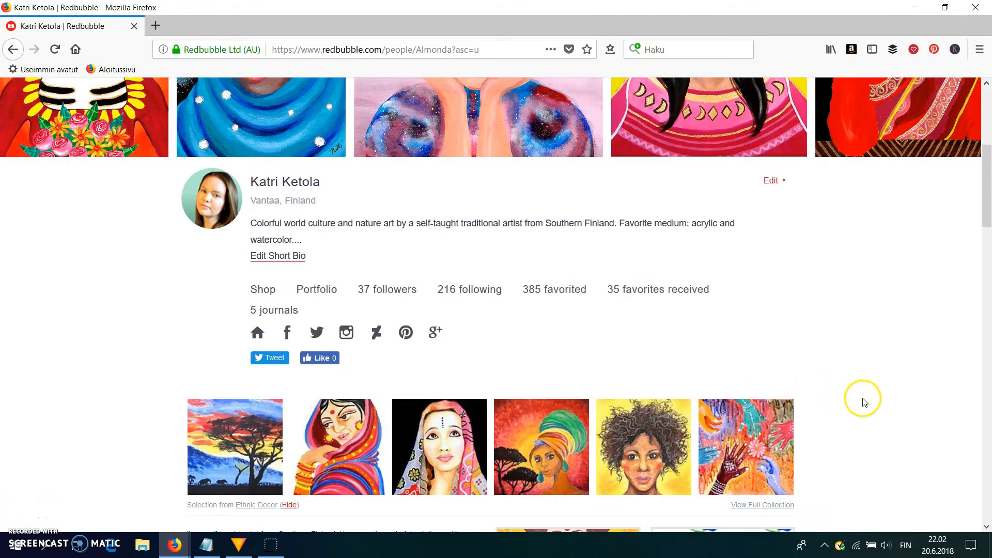
{"action": "scroll", "scroll_direction": "down", "scroll_amount": 3}
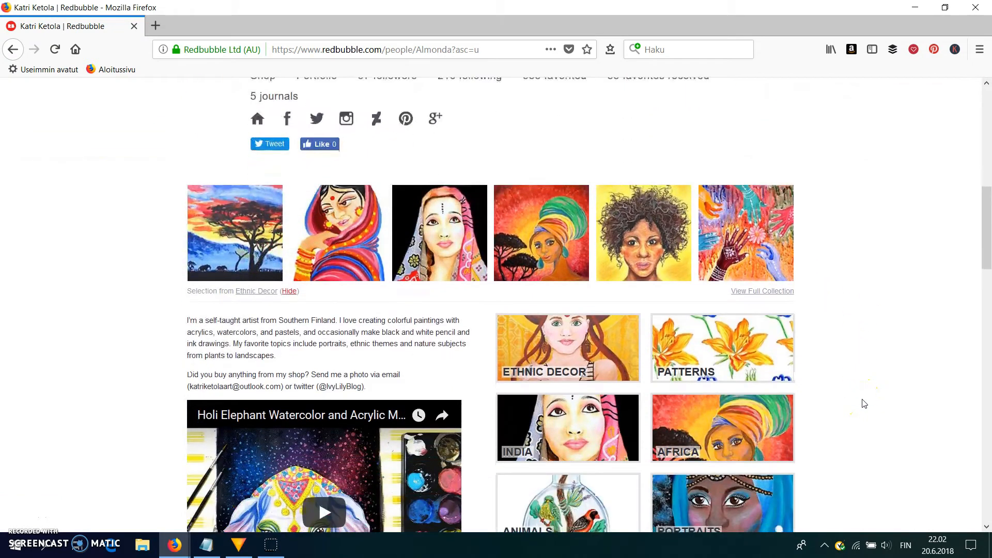
{"action": "scroll", "scroll_direction": "down", "scroll_amount": 3}
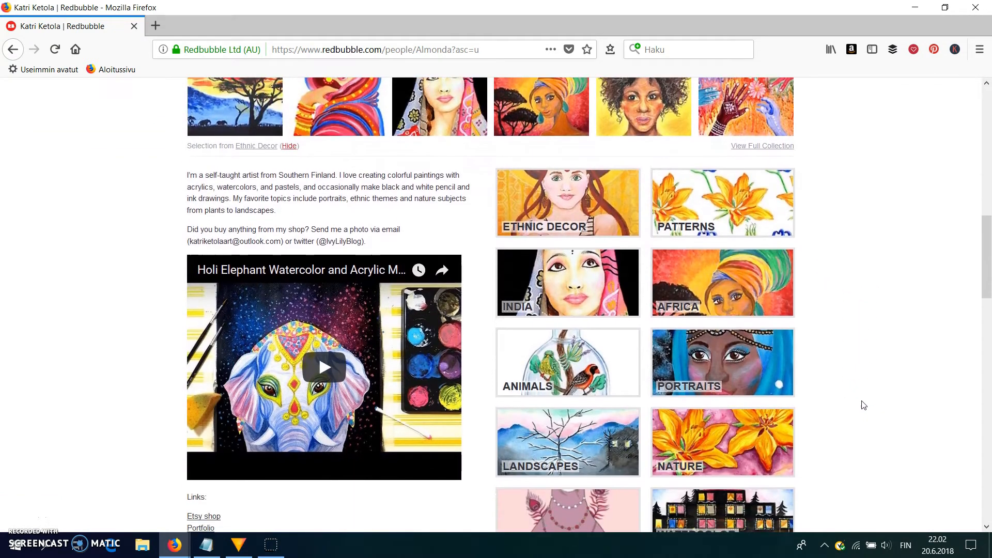
{"action": "scroll", "scroll_direction": "down", "scroll_amount": 3}
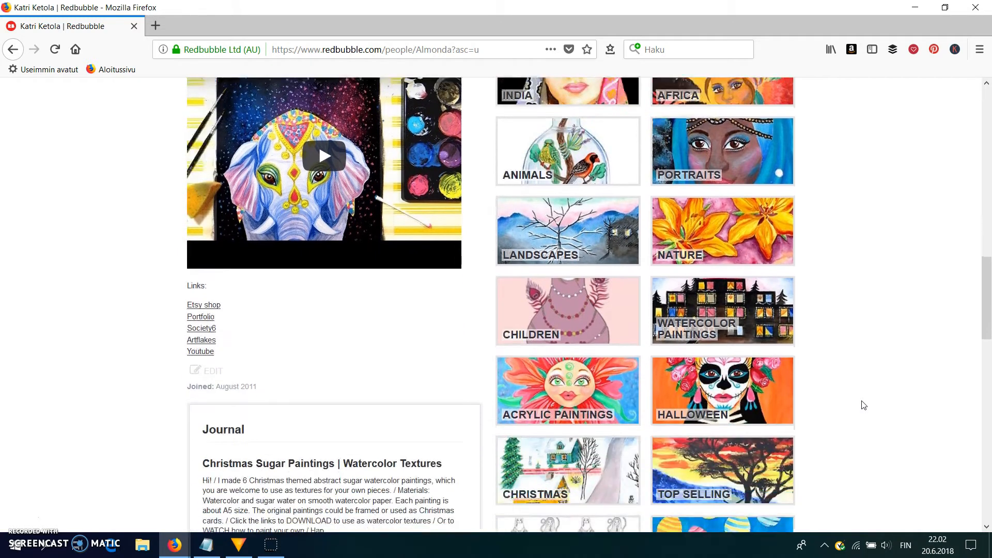
{"action": "scroll", "scroll_direction": "down", "scroll_amount": 3}
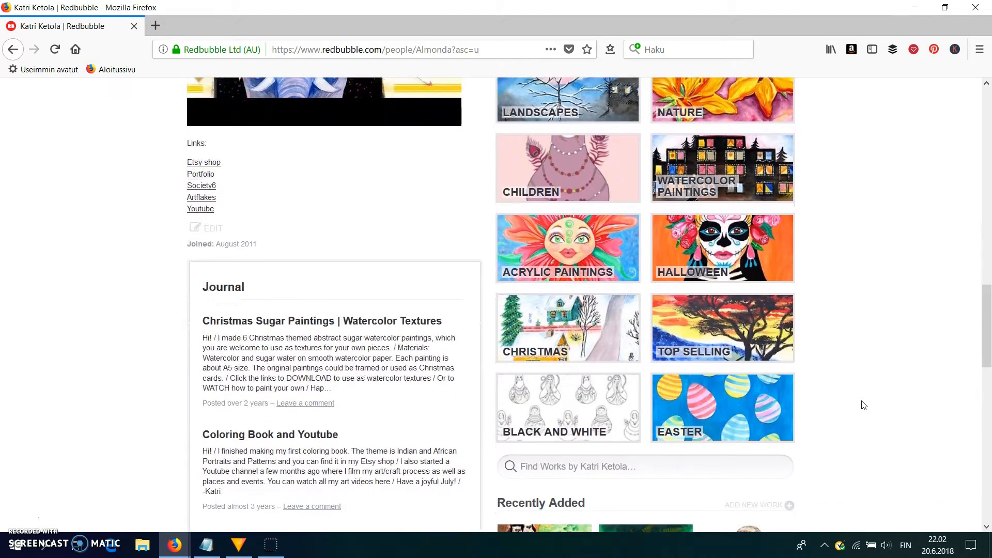
{"action": "scroll", "scroll_direction": "down", "scroll_amount": 3}
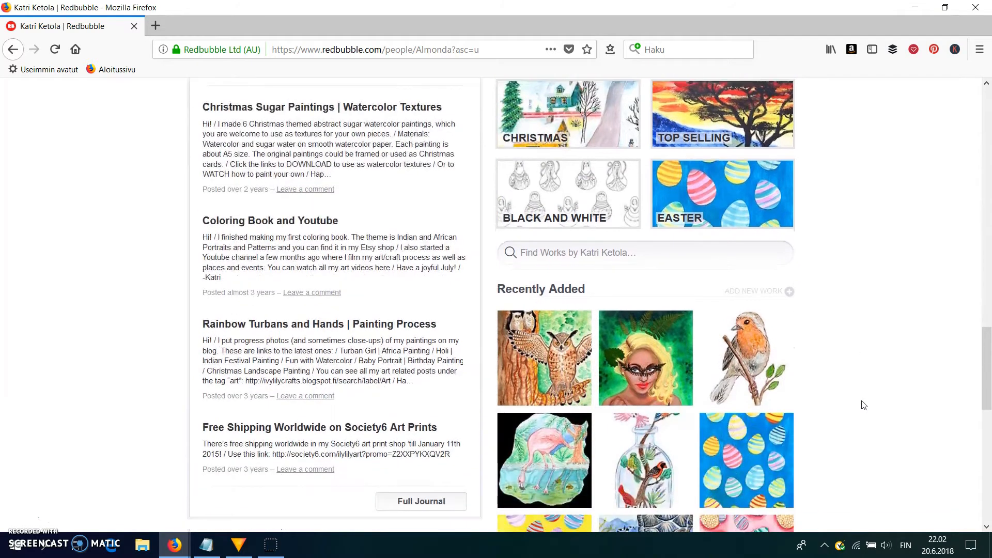
{"action": "scroll", "scroll_direction": "down", "scroll_amount": 3}
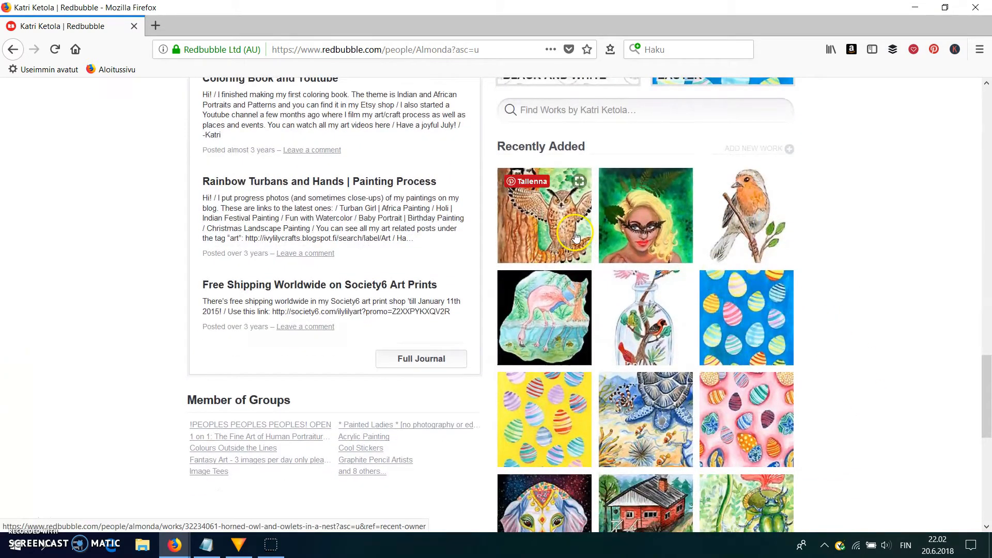
{"action": "left_click", "coordinate": [544, 215]}
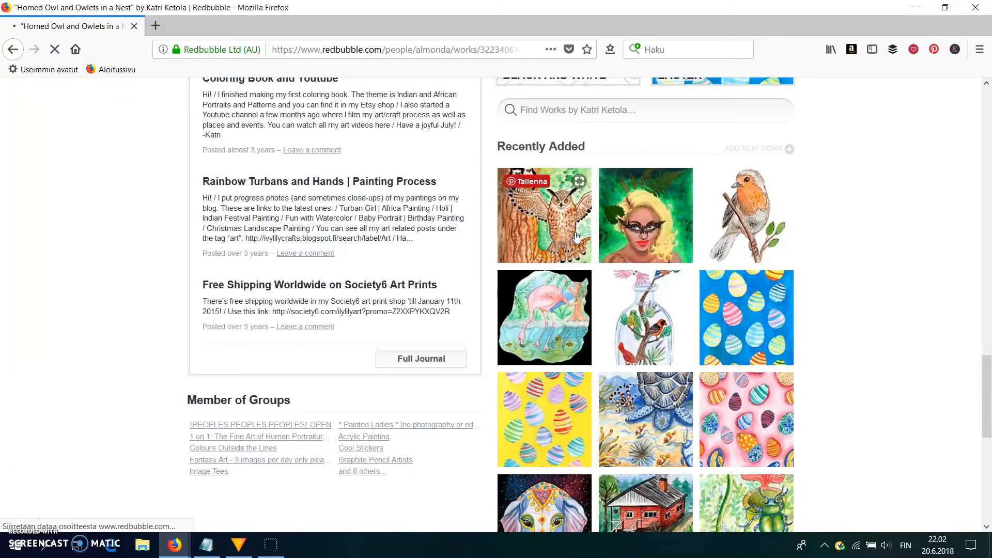
{"action": "left_click", "coordinate": [543, 214]}
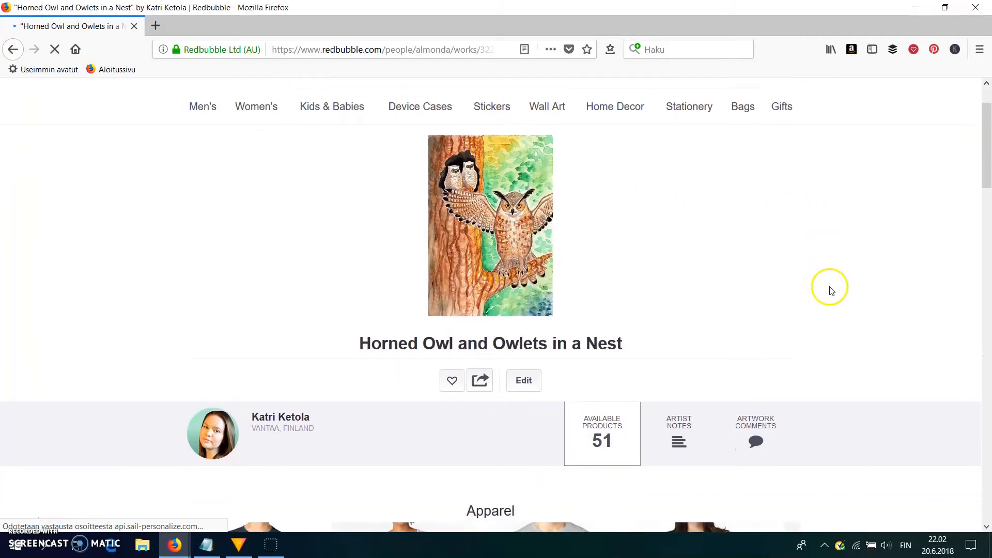
{"action": "scroll", "scroll_direction": "down", "scroll_amount": 3}
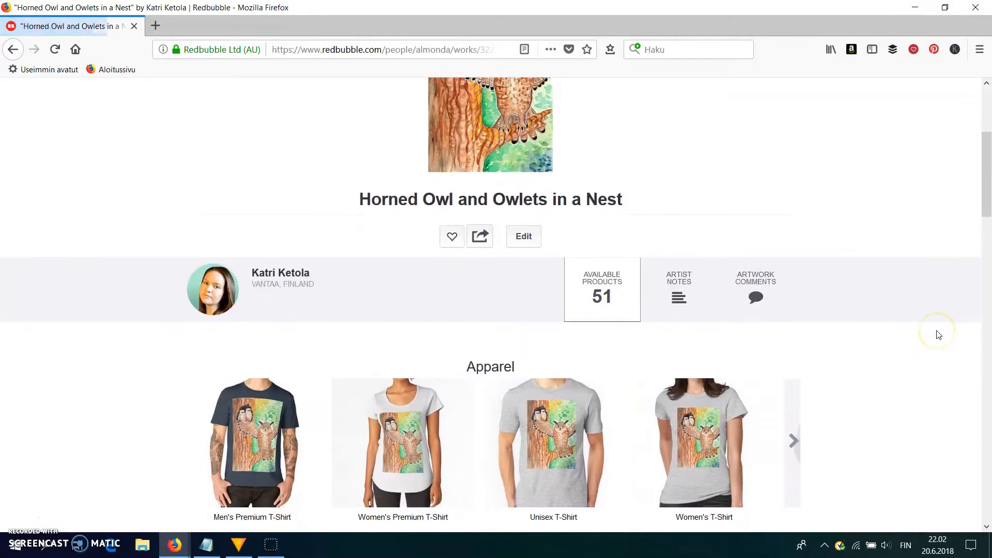
{"action": "scroll", "scroll_direction": "down", "scroll_amount": 3}
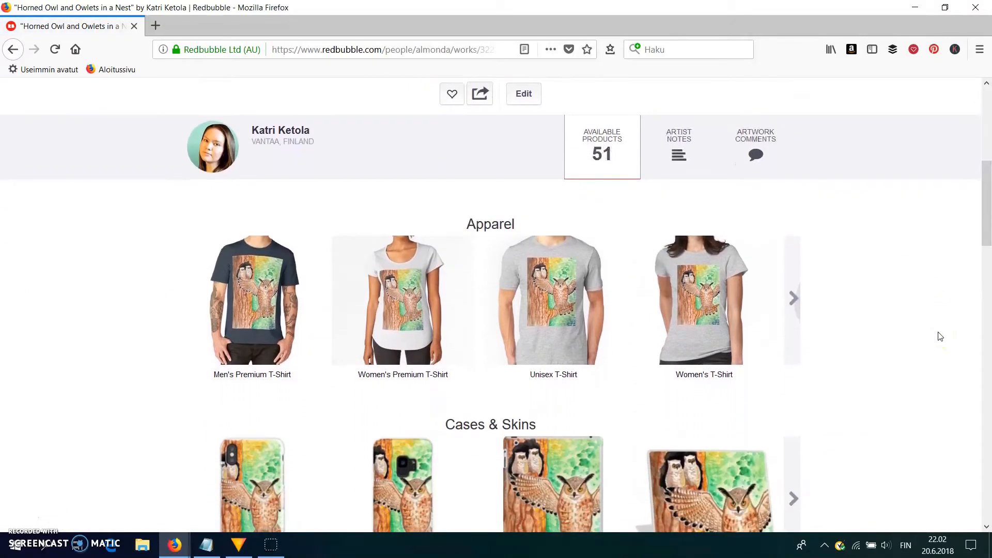
{"action": "scroll", "scroll_direction": "down", "scroll_amount": 3}
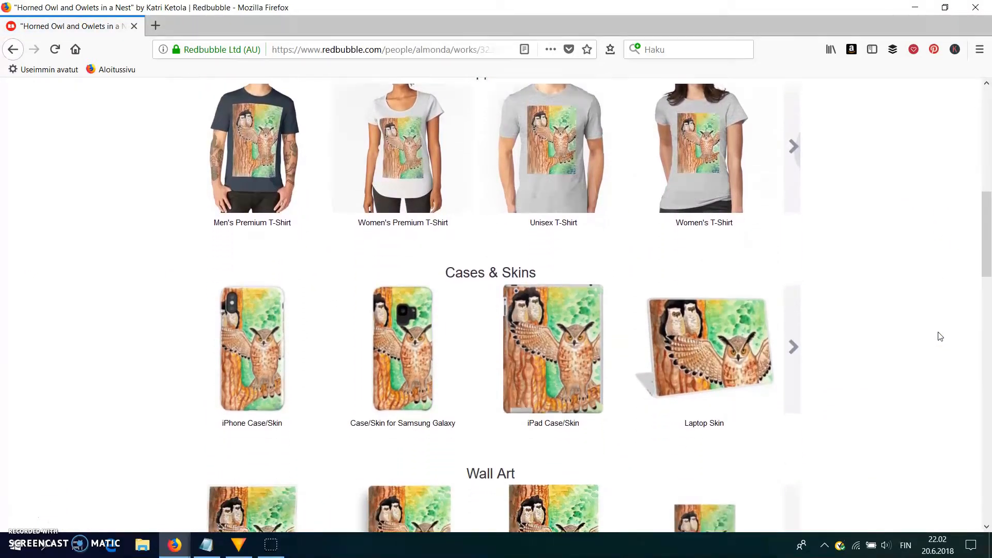
{"action": "scroll", "scroll_direction": "down", "scroll_amount": 3}
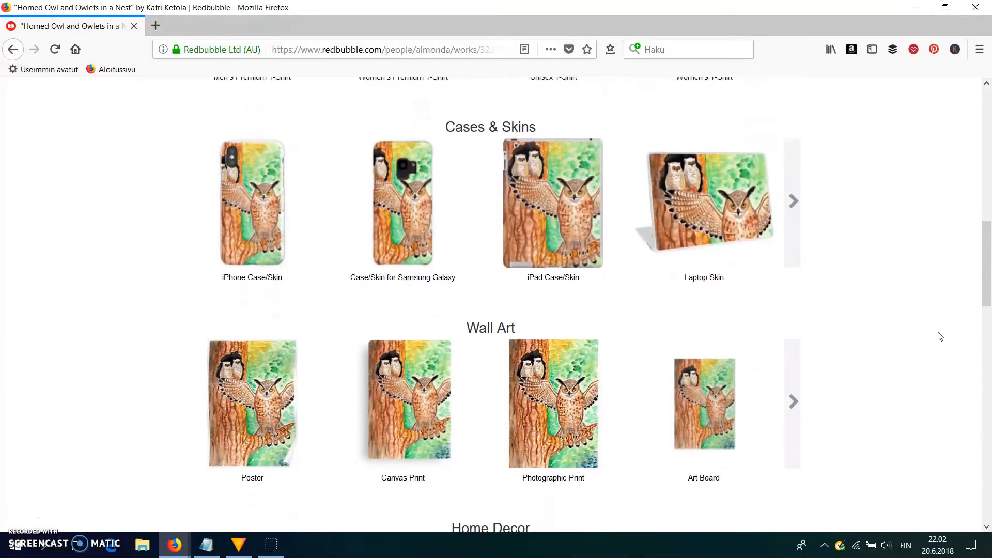
{"action": "scroll", "scroll_direction": "down", "scroll_amount": 3}
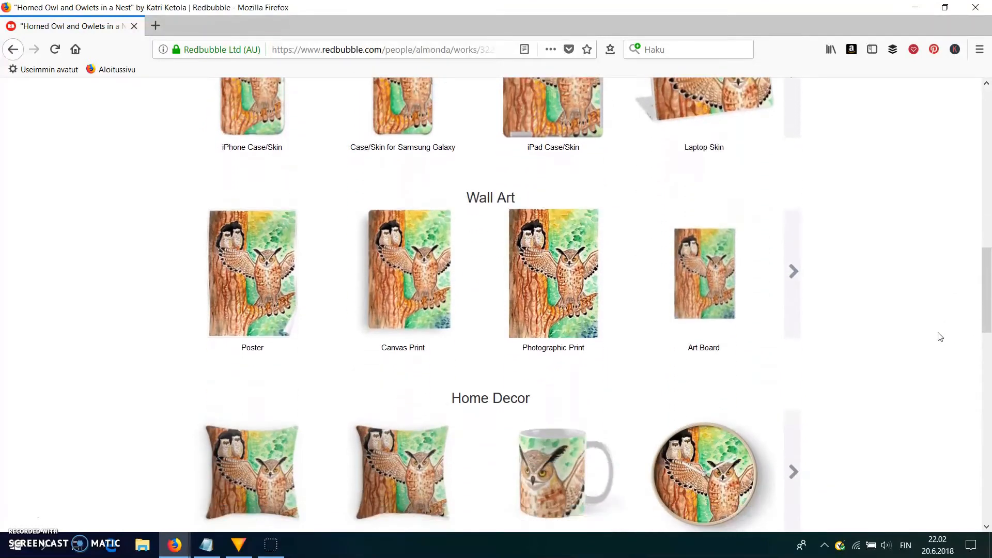
{"action": "scroll", "scroll_direction": "down", "scroll_amount": 3}
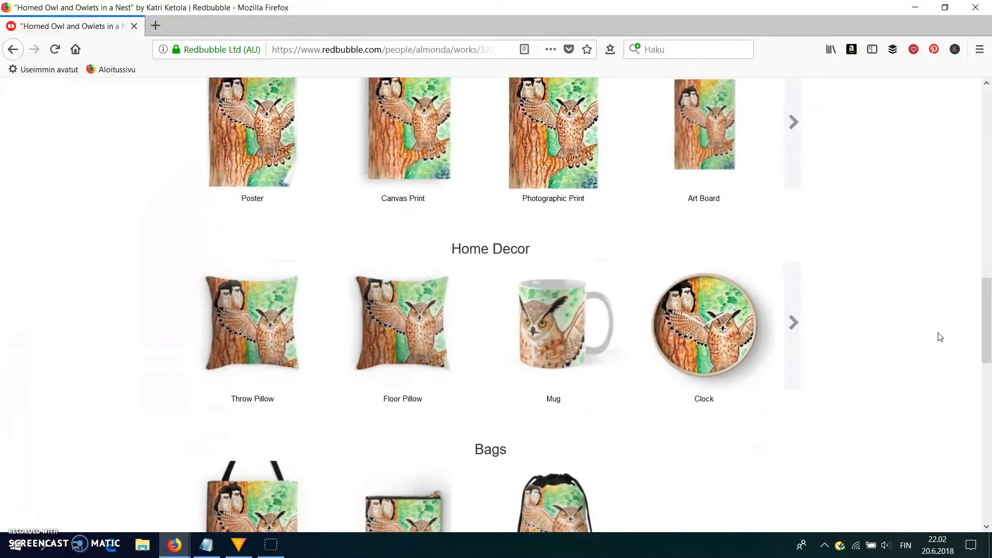
{"action": "scroll", "scroll_direction": "down", "scroll_amount": 3}
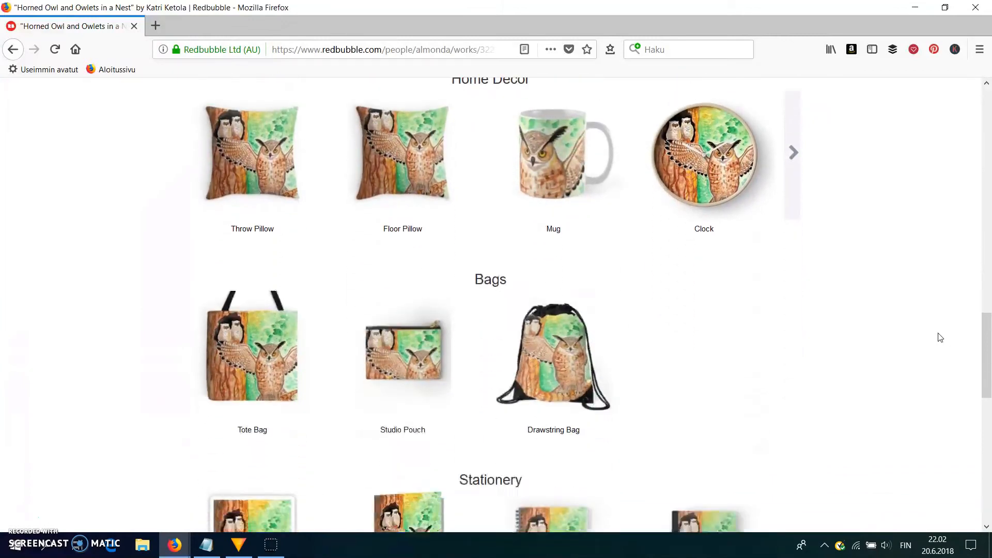
{"action": "scroll", "scroll_direction": "down", "scroll_amount": 3}
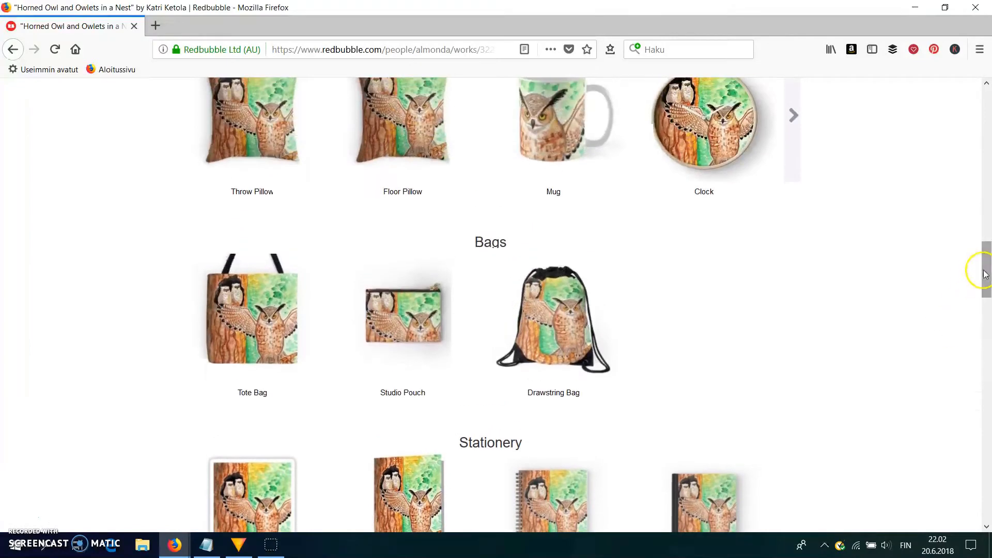
{"action": "left_click", "coordinate": [553, 126]}
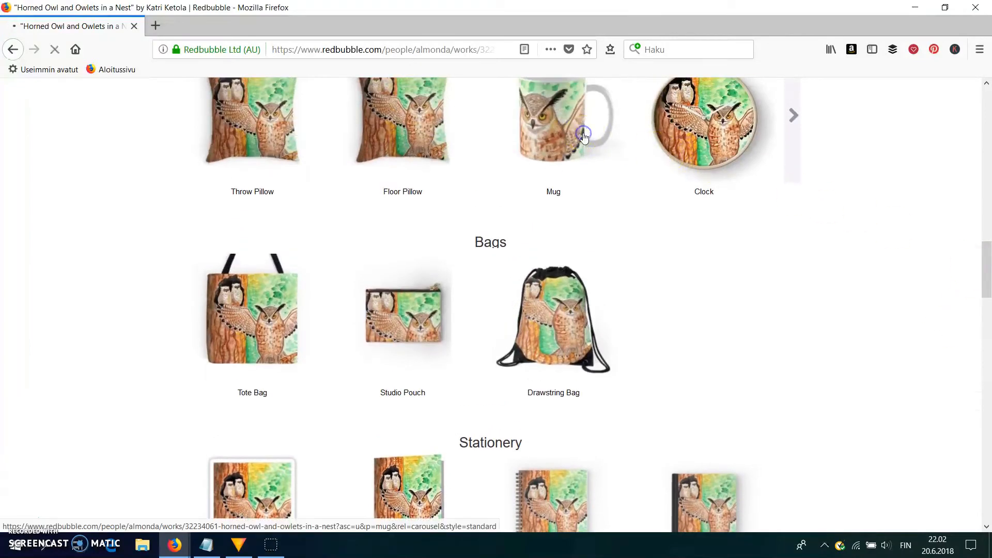
{"action": "left_click", "coordinate": [553, 120]}
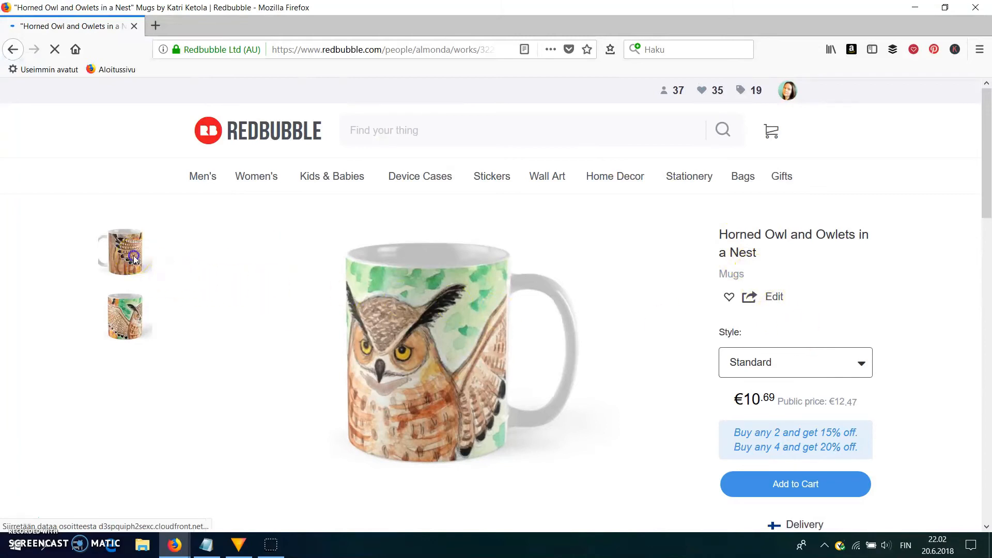
{"action": "left_click", "coordinate": [133, 258]}
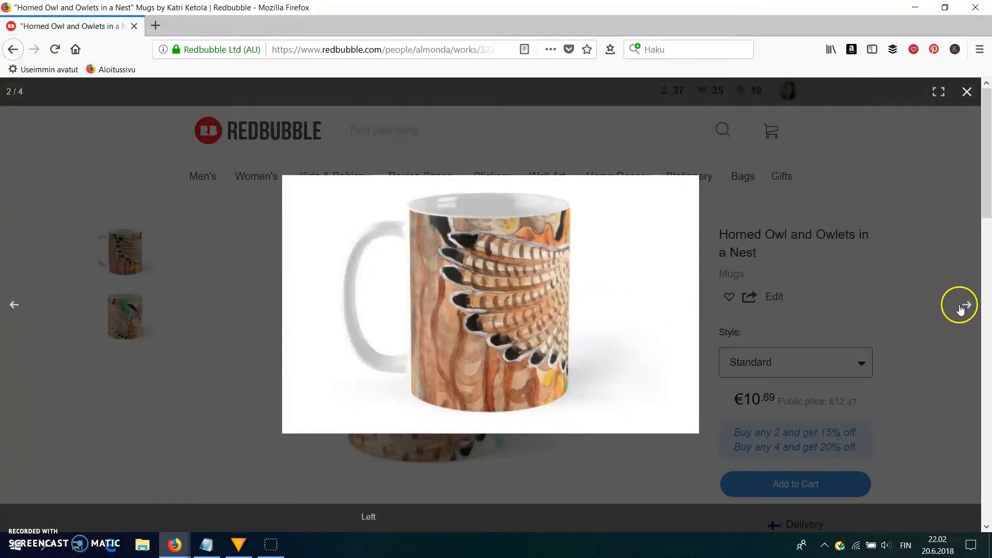
{"action": "left_click", "coordinate": [966, 92]}
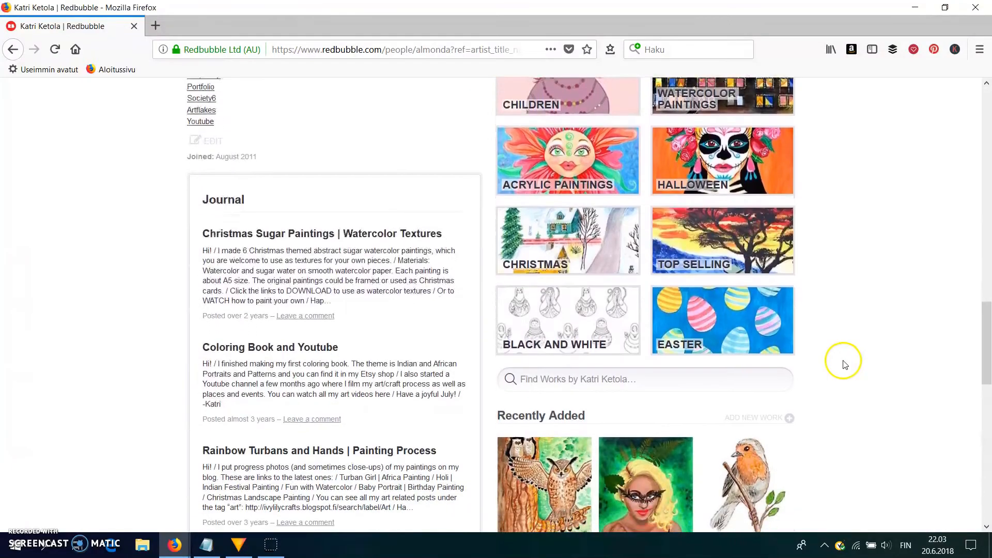
View the Red Robin Bird in Watercolor page, browsing mockups from apparel down to bags and stationery.
{"action": "left_click", "coordinate": [748, 484]}
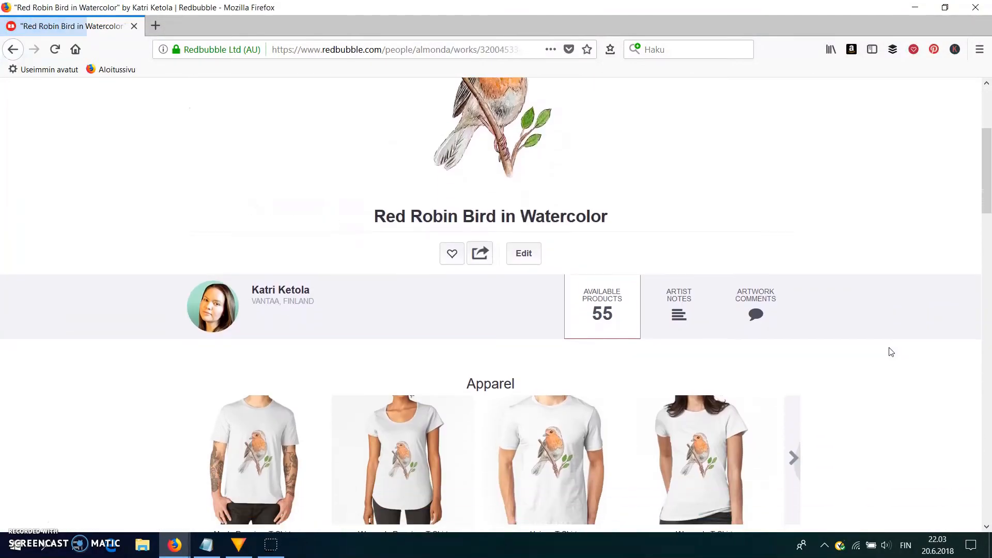
{"action": "scroll", "scroll_direction": "down", "scroll_amount": 3}
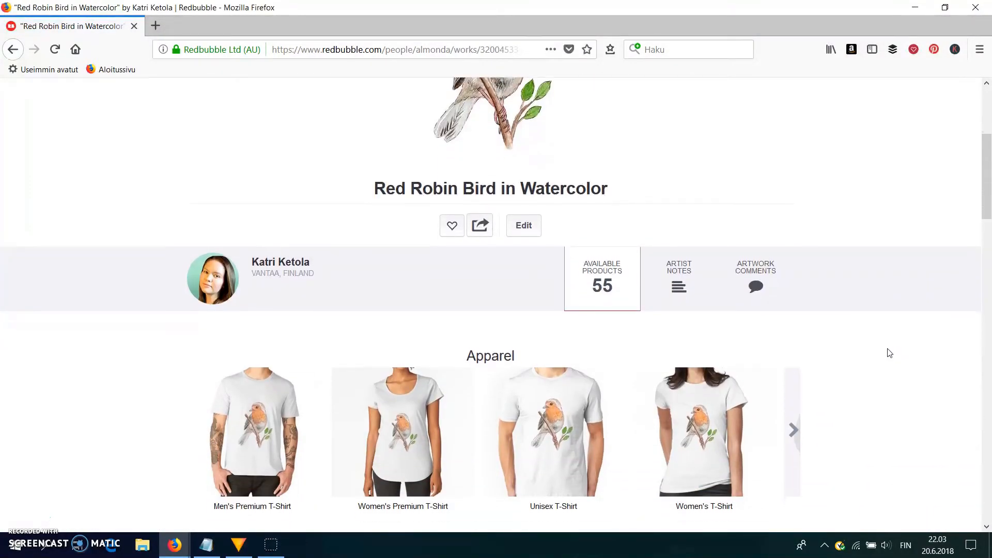
{"action": "scroll", "scroll_direction": "down", "scroll_amount": 3}
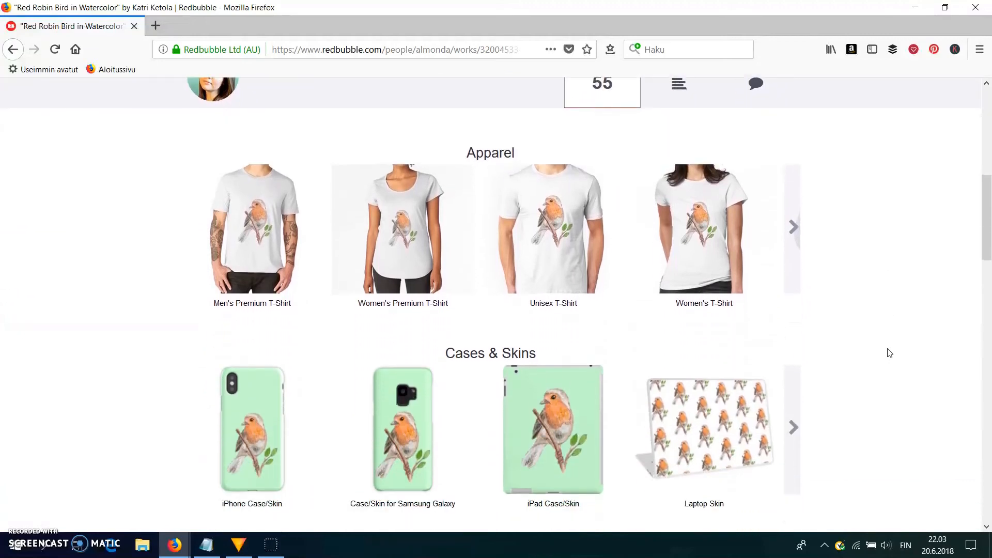
{"action": "scroll", "scroll_direction": "down", "scroll_amount": 3}
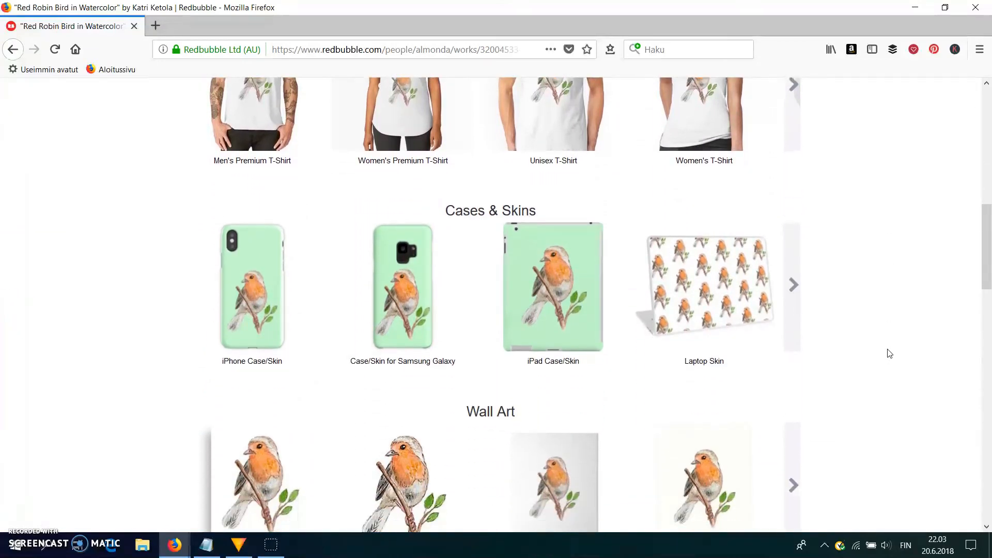
{"action": "scroll", "scroll_direction": "down", "scroll_amount": 3}
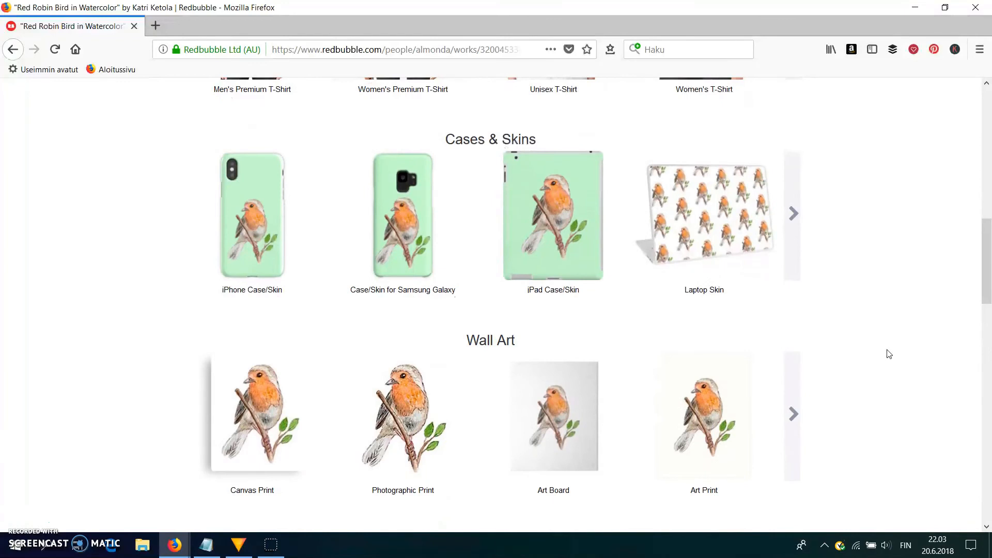
{"action": "scroll", "scroll_direction": "down", "scroll_amount": 3}
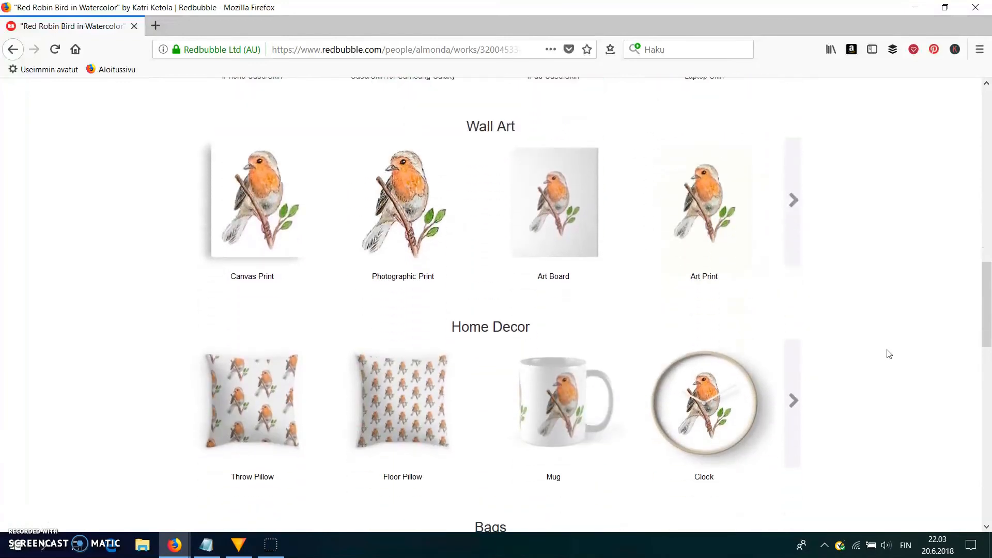
{"action": "scroll", "scroll_direction": "down", "scroll_amount": 3}
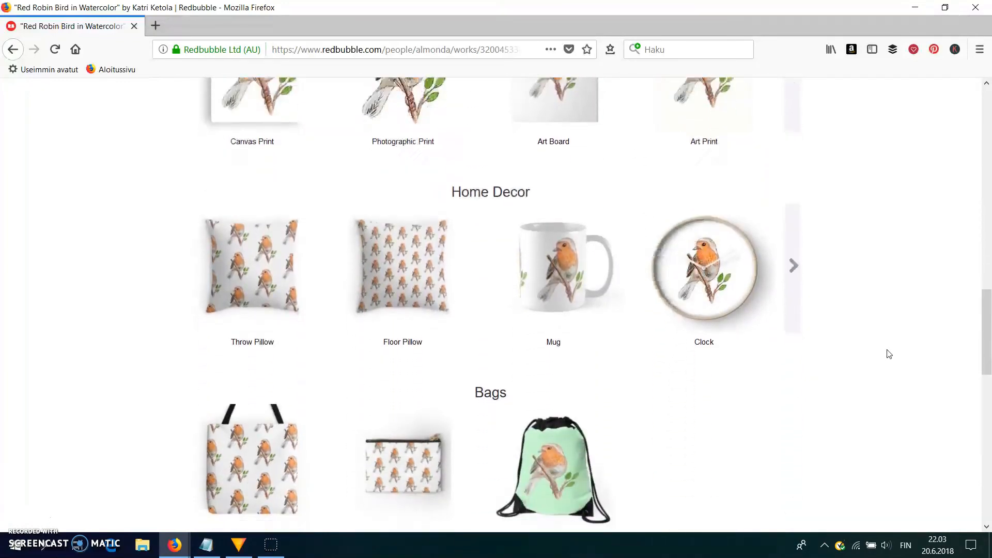
{"action": "scroll", "scroll_direction": "down", "scroll_amount": 3}
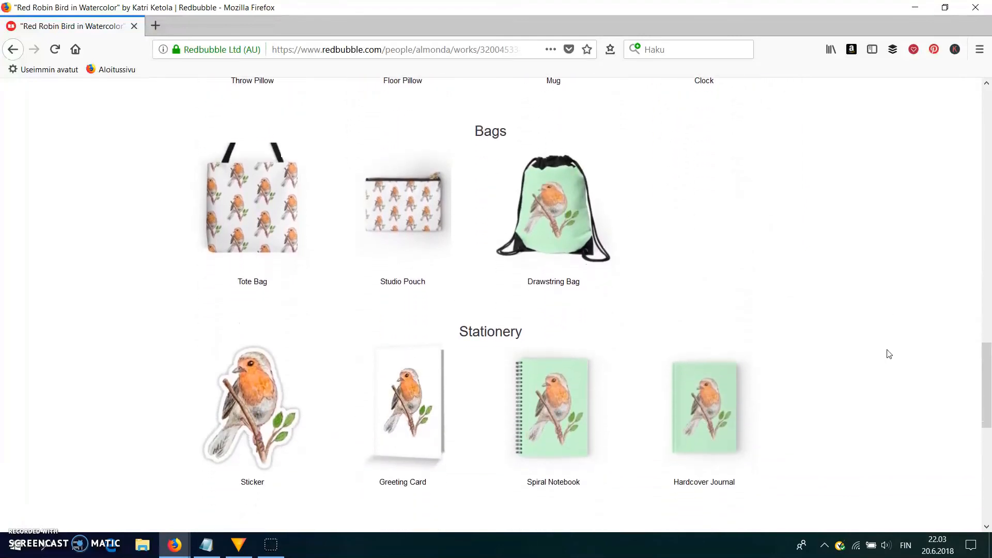